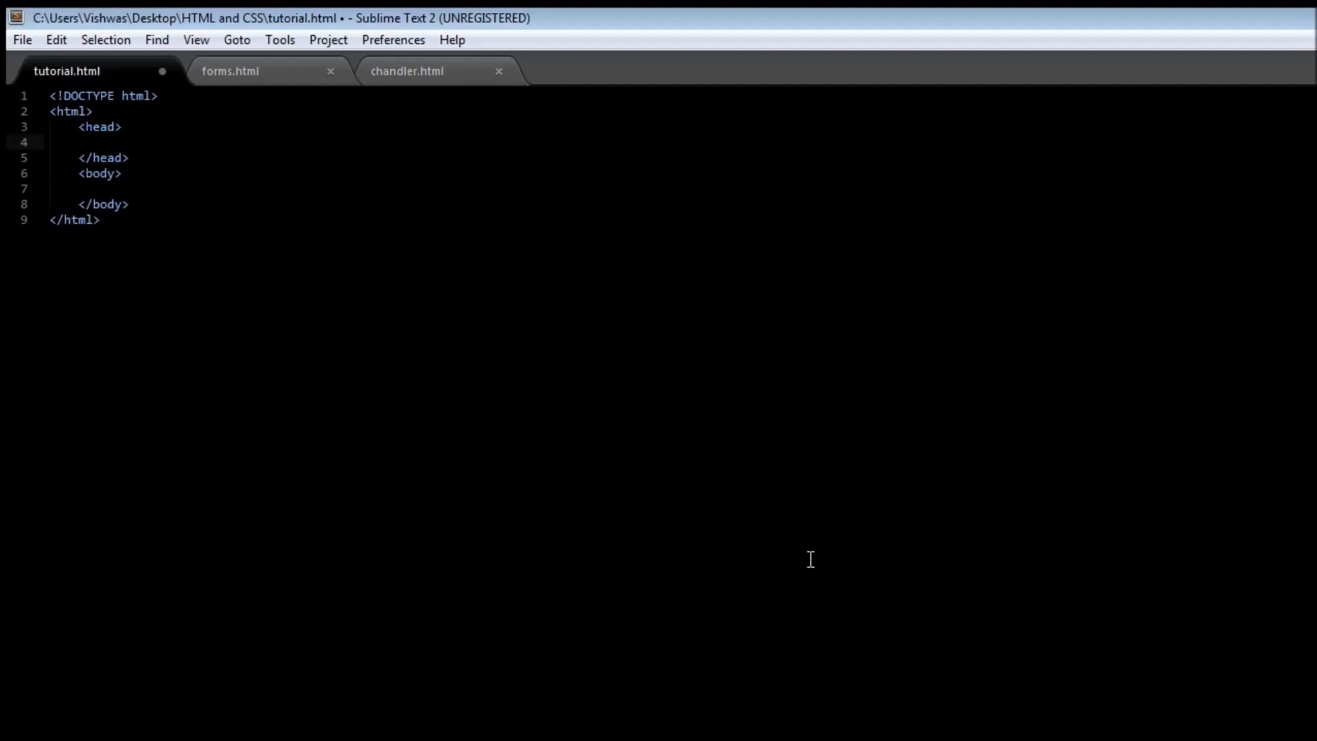
Step: Add an empty <style type="text/css"></style> block inside the head of tutorial.html
left_click(107, 141)
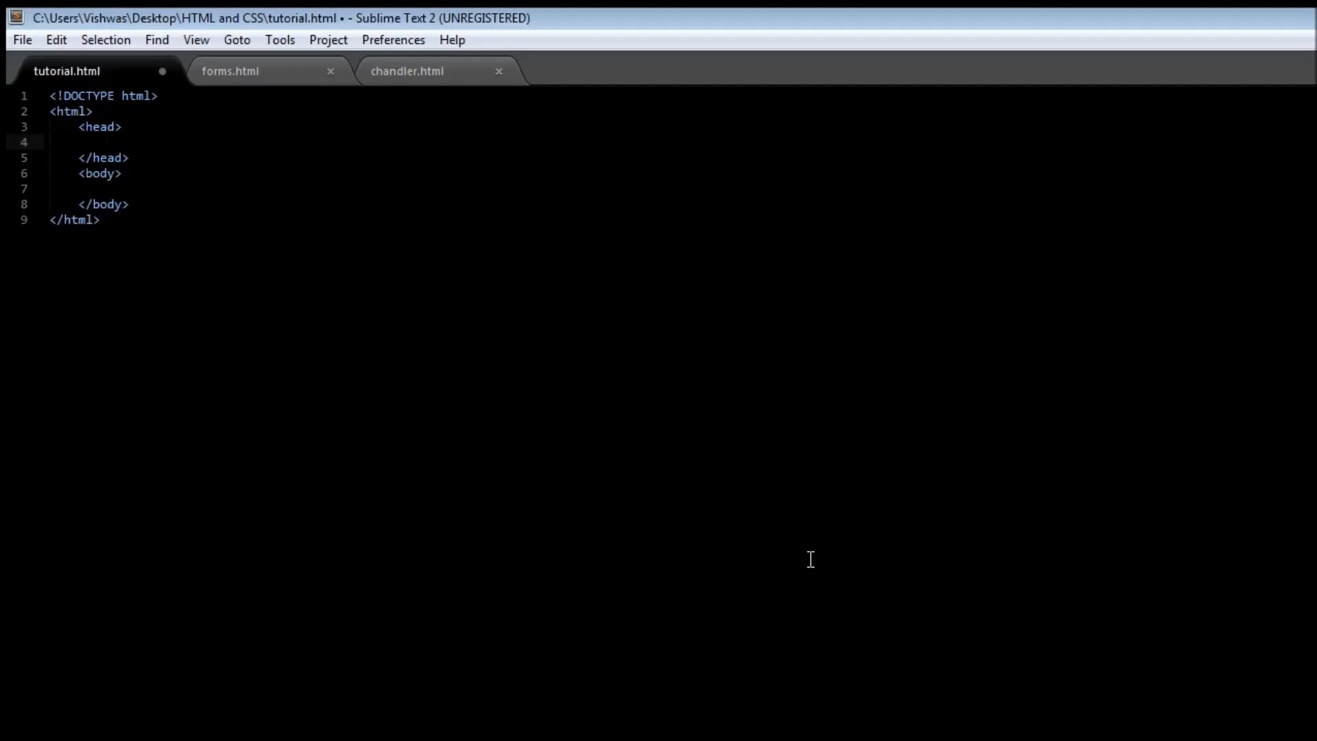
left_click(106, 142)
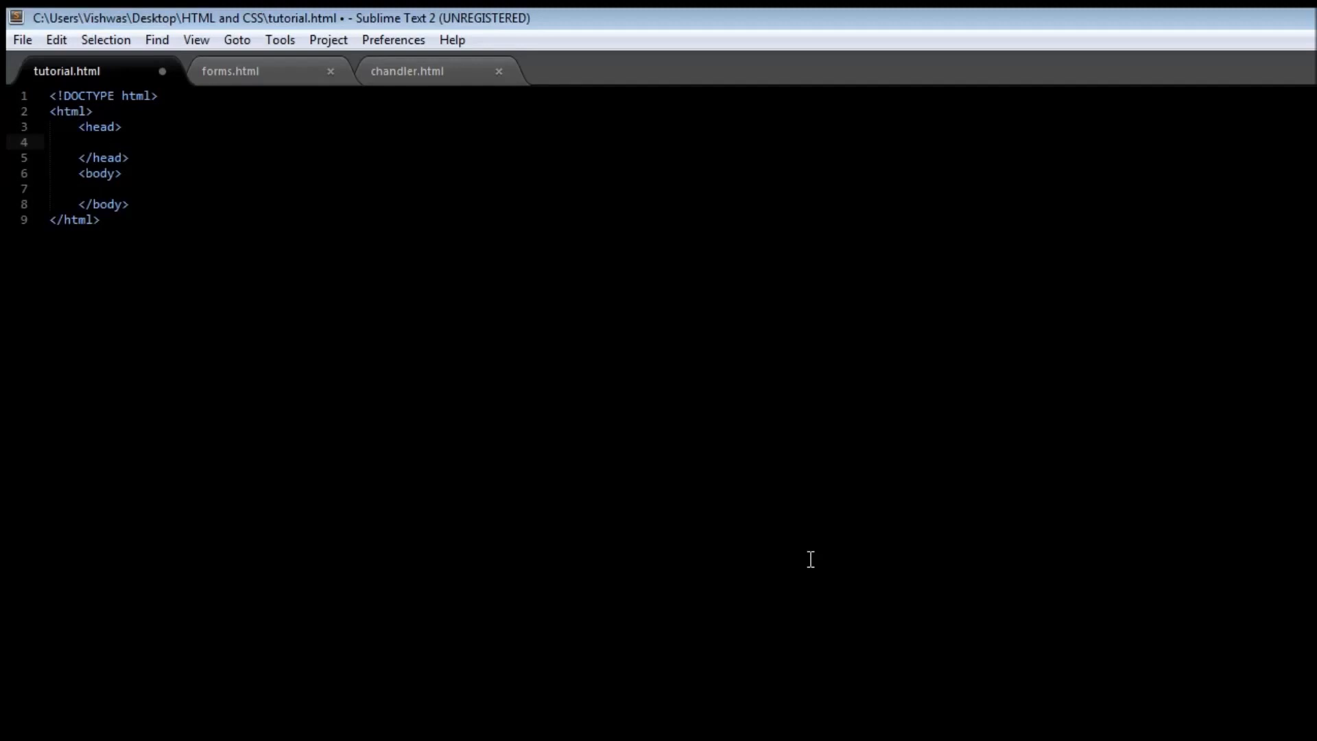
left_click(107, 141)
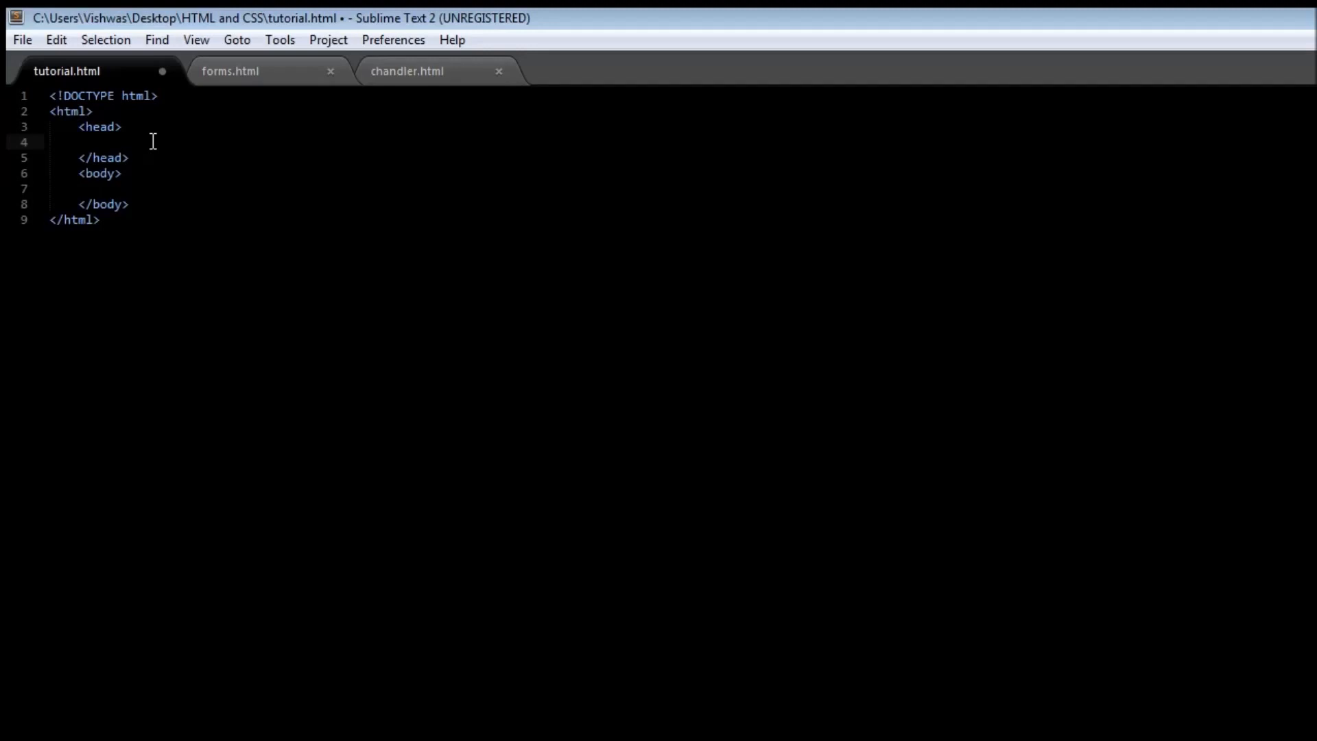
type("<style>")
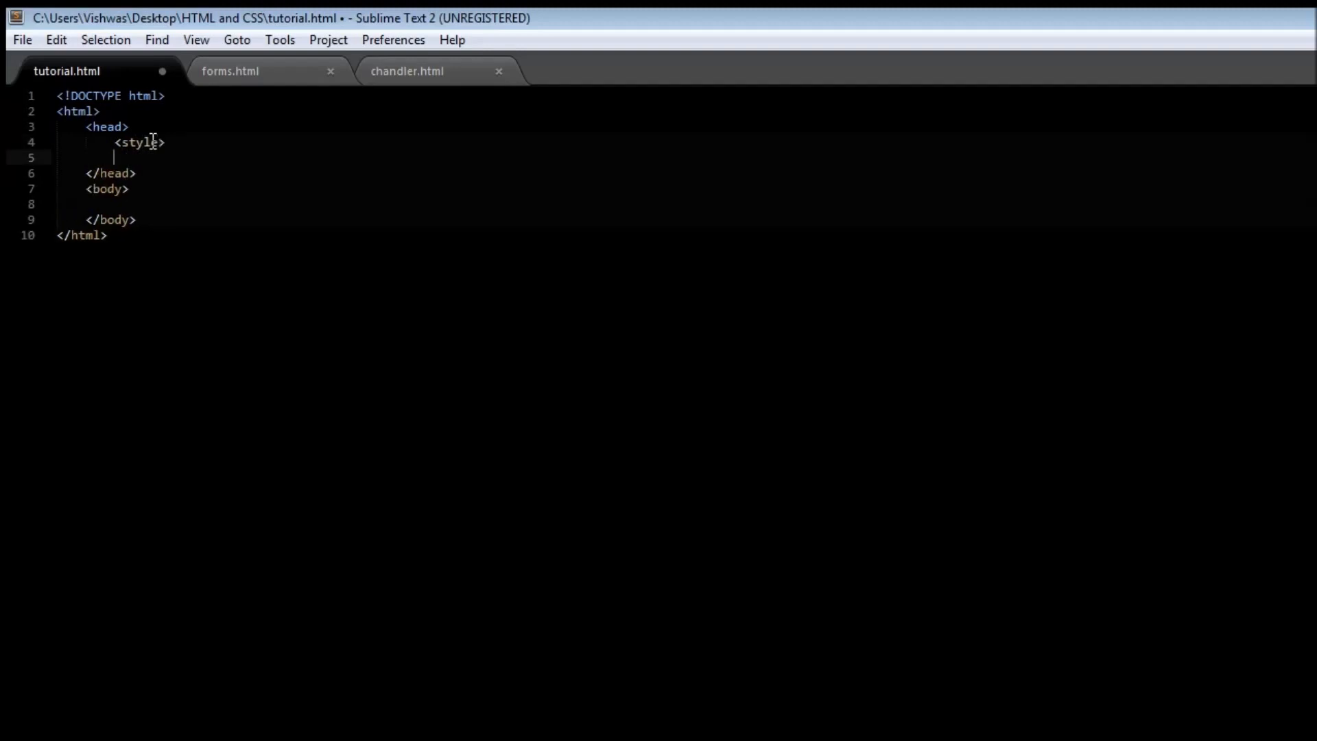
type("<")
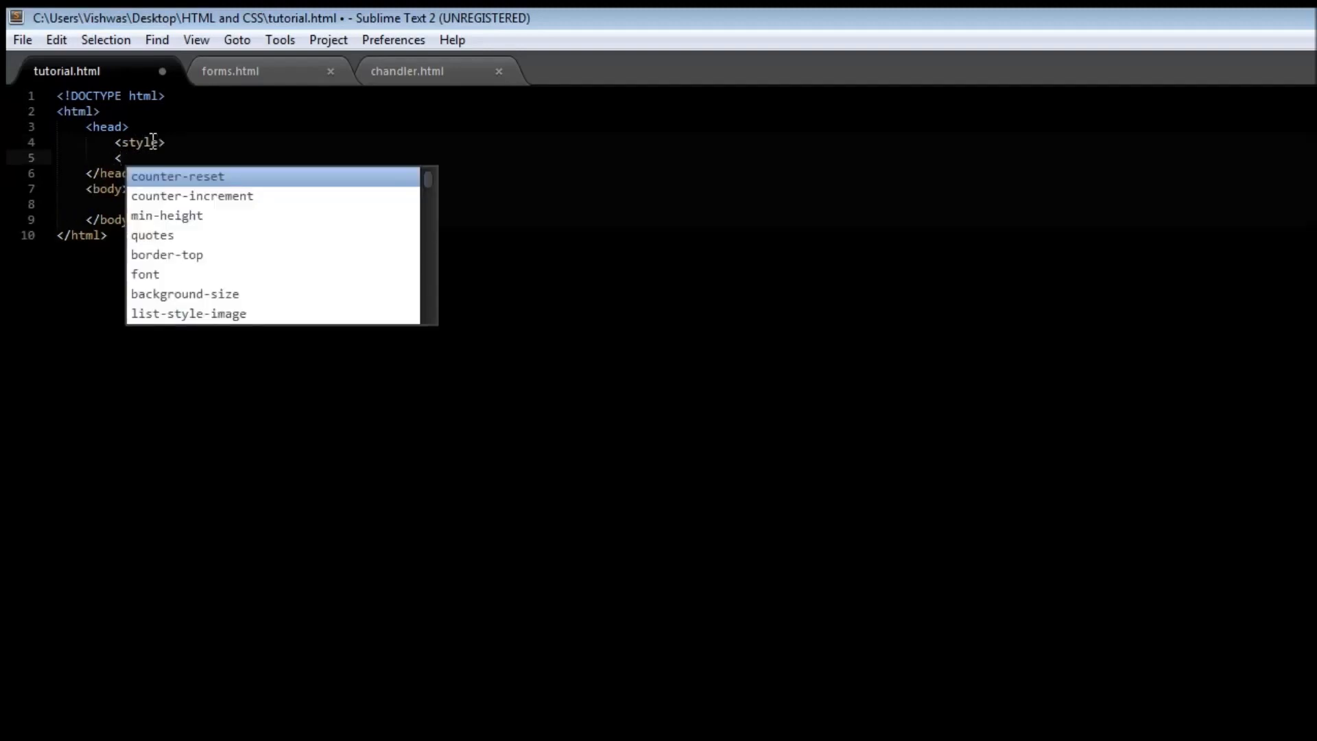
type("/style>")
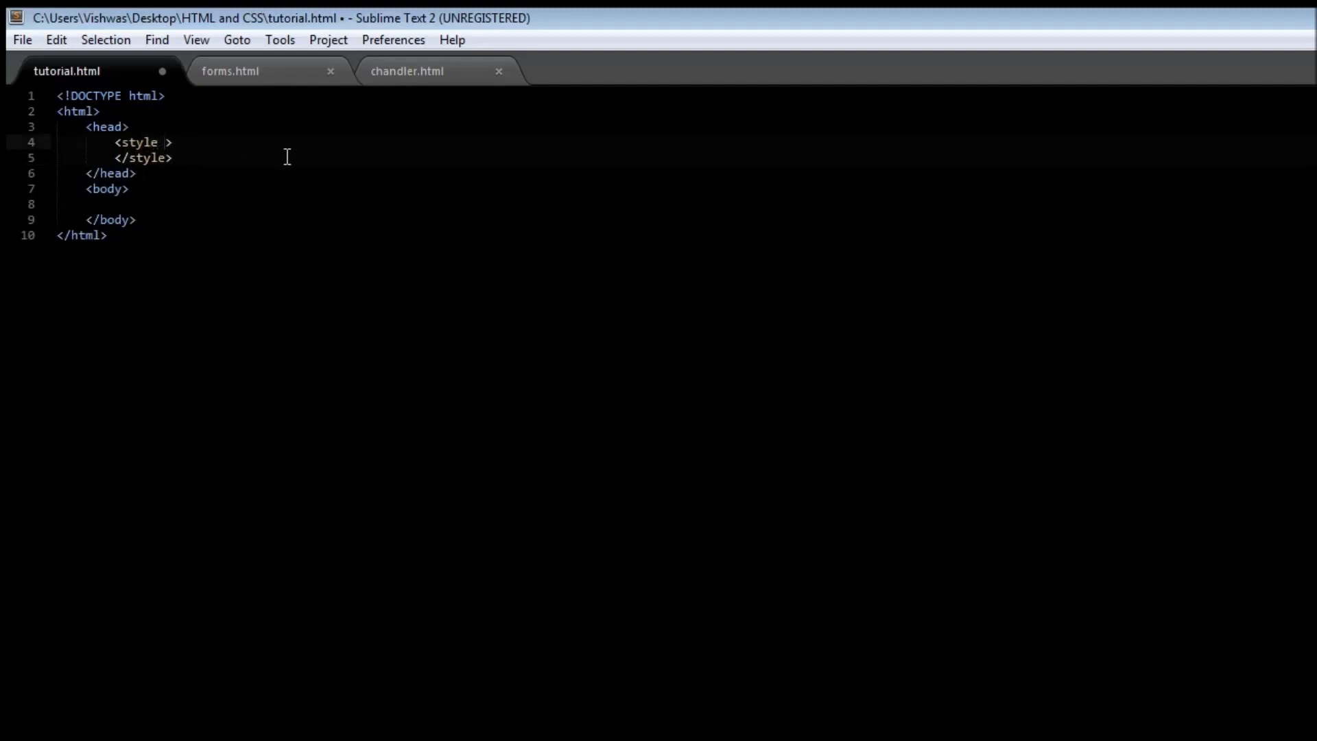
type("typ")
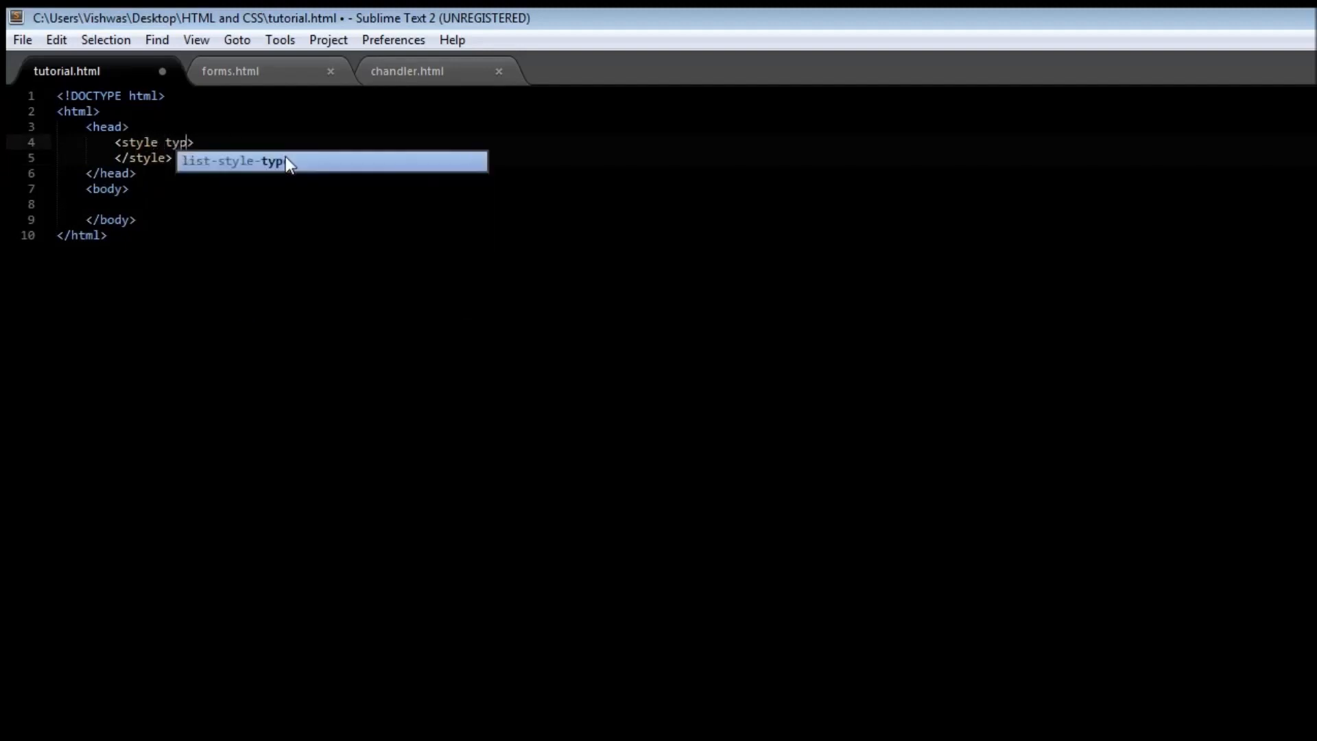
key("Tab")
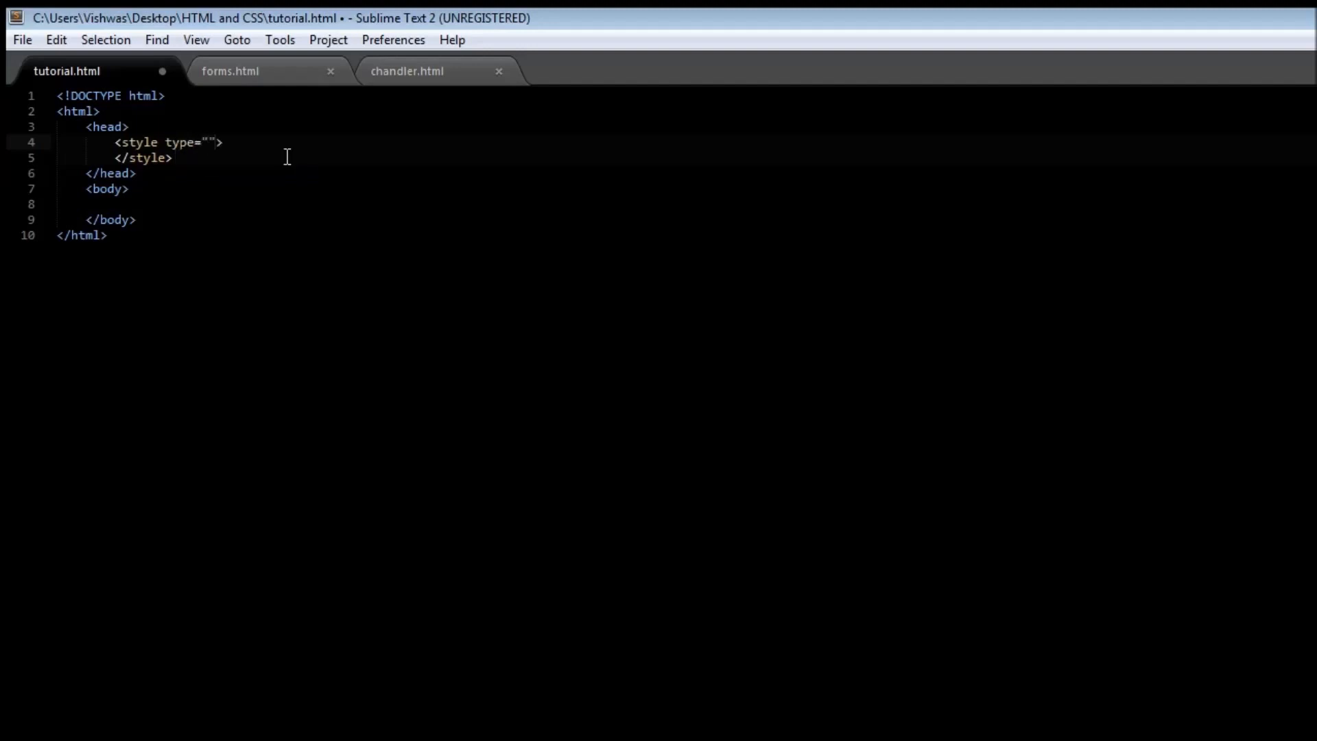
type("text/css")
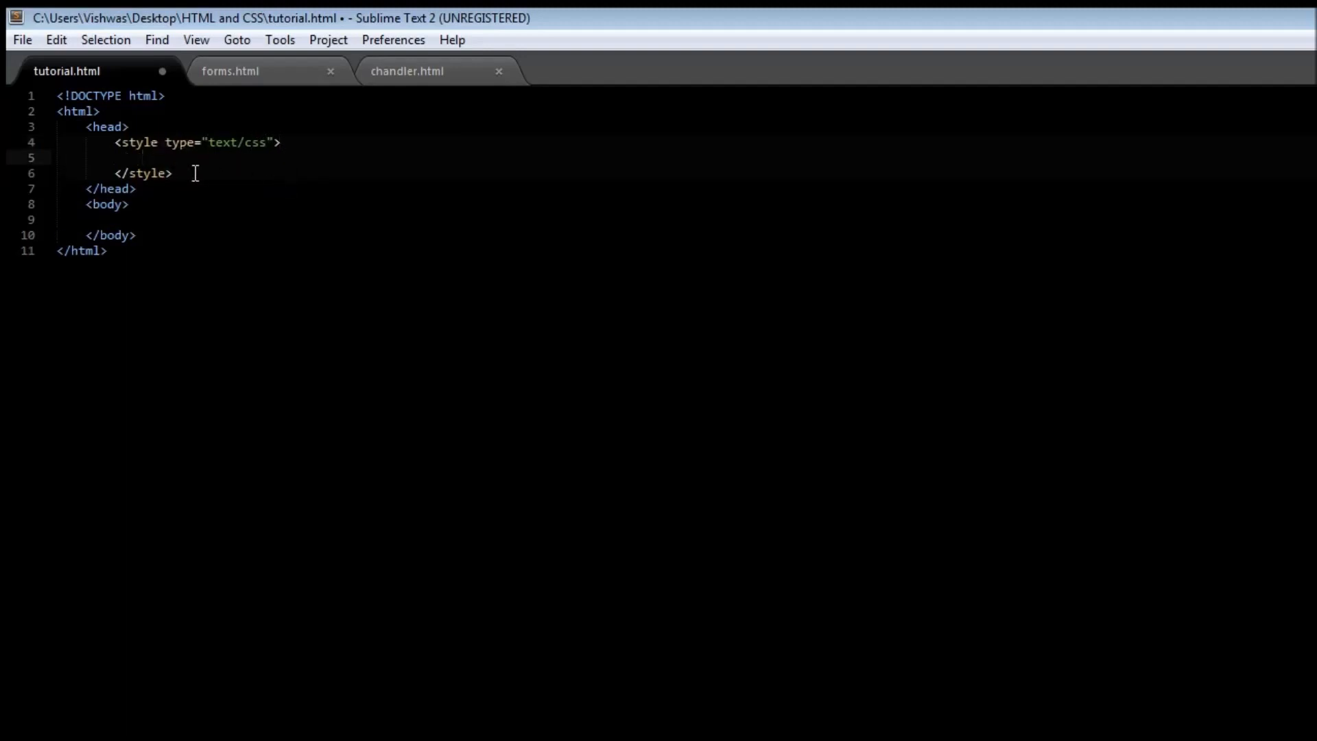
mouse_move(214, 166)
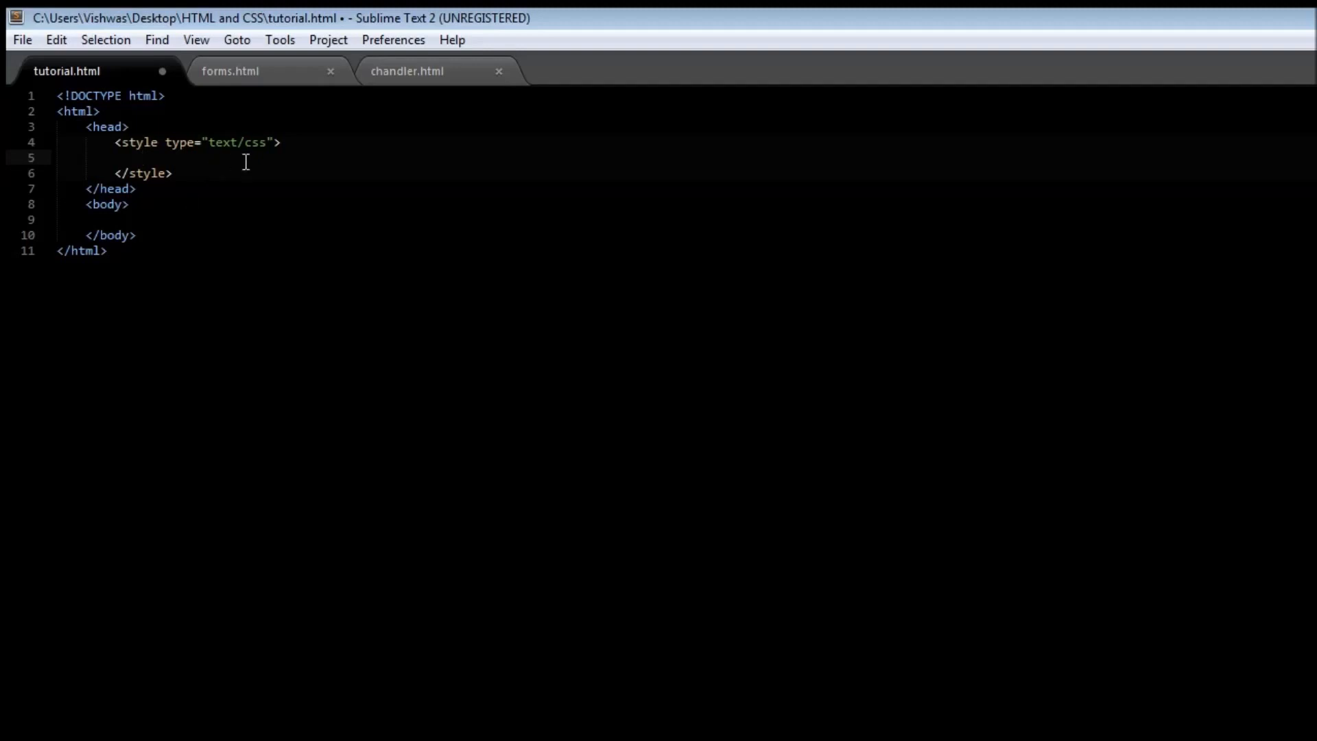
Step: Write the CSS rule template selector { property: value; } across separate lines
type("selector {")
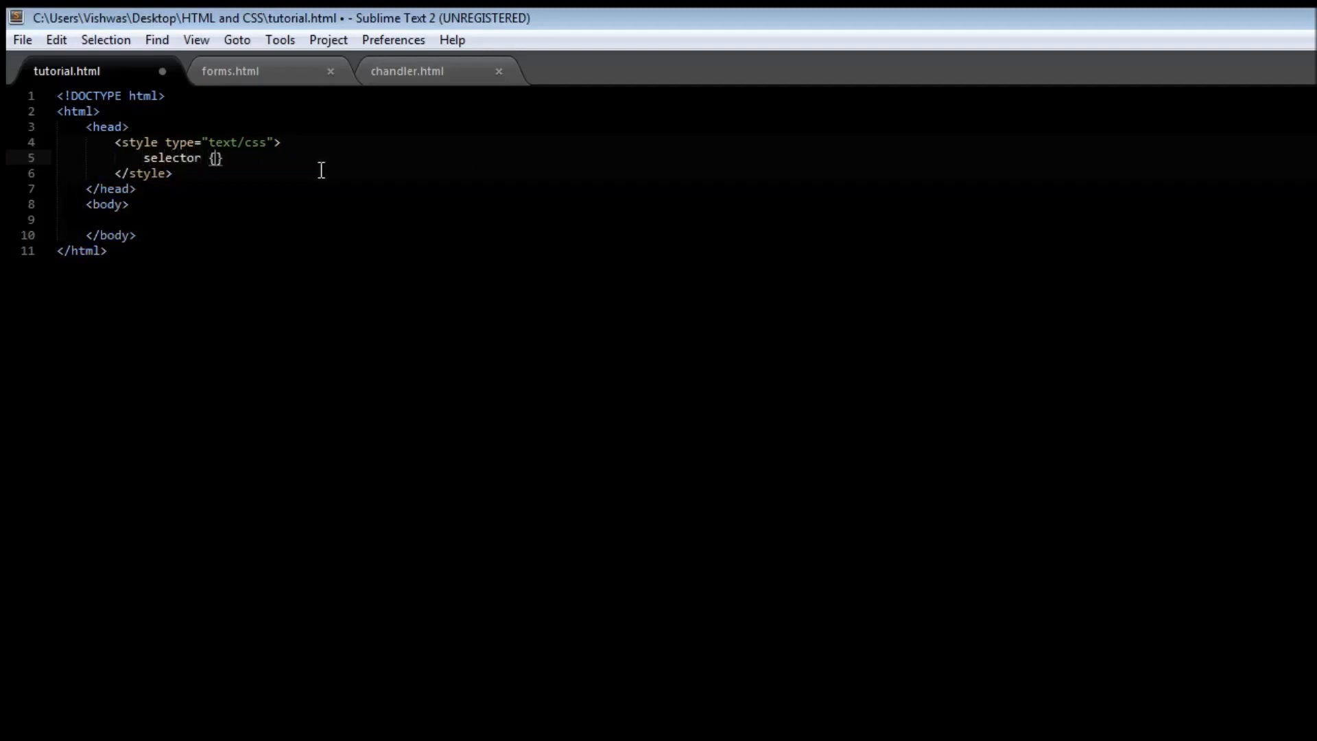
type("property")
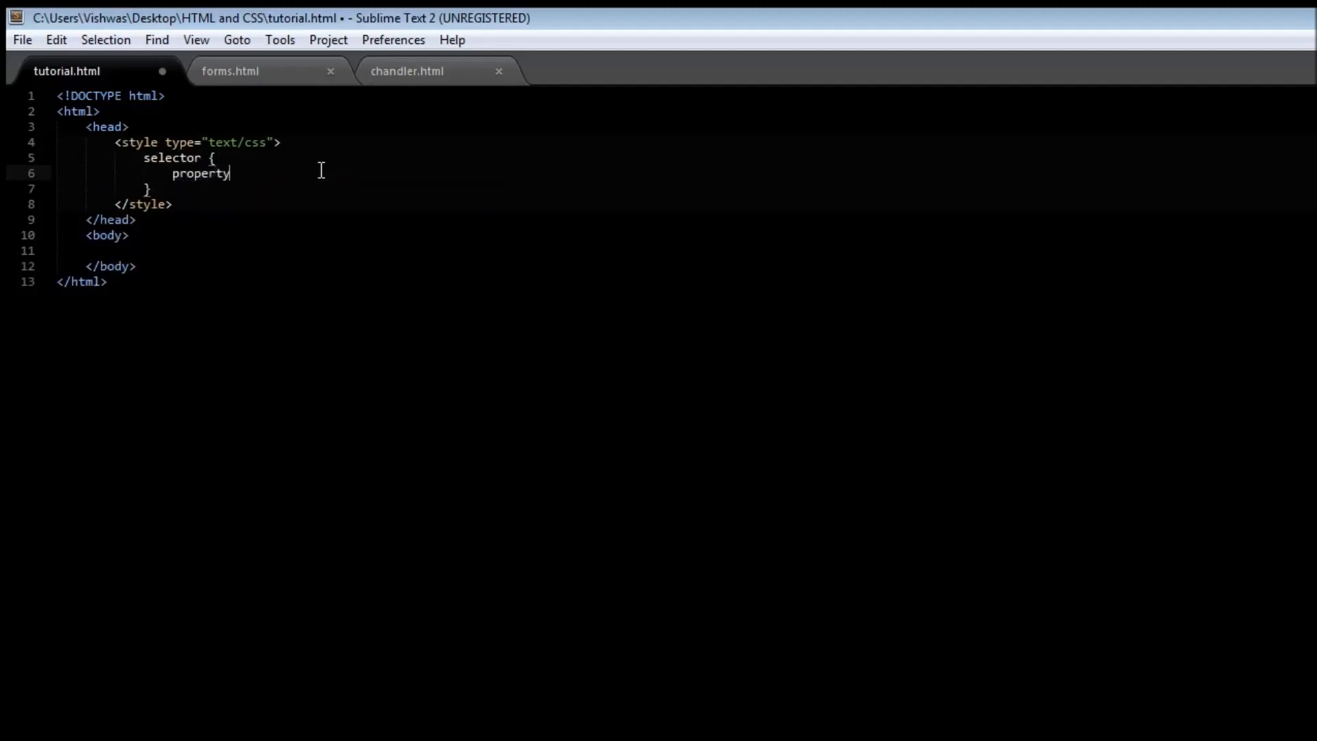
type(": ;")
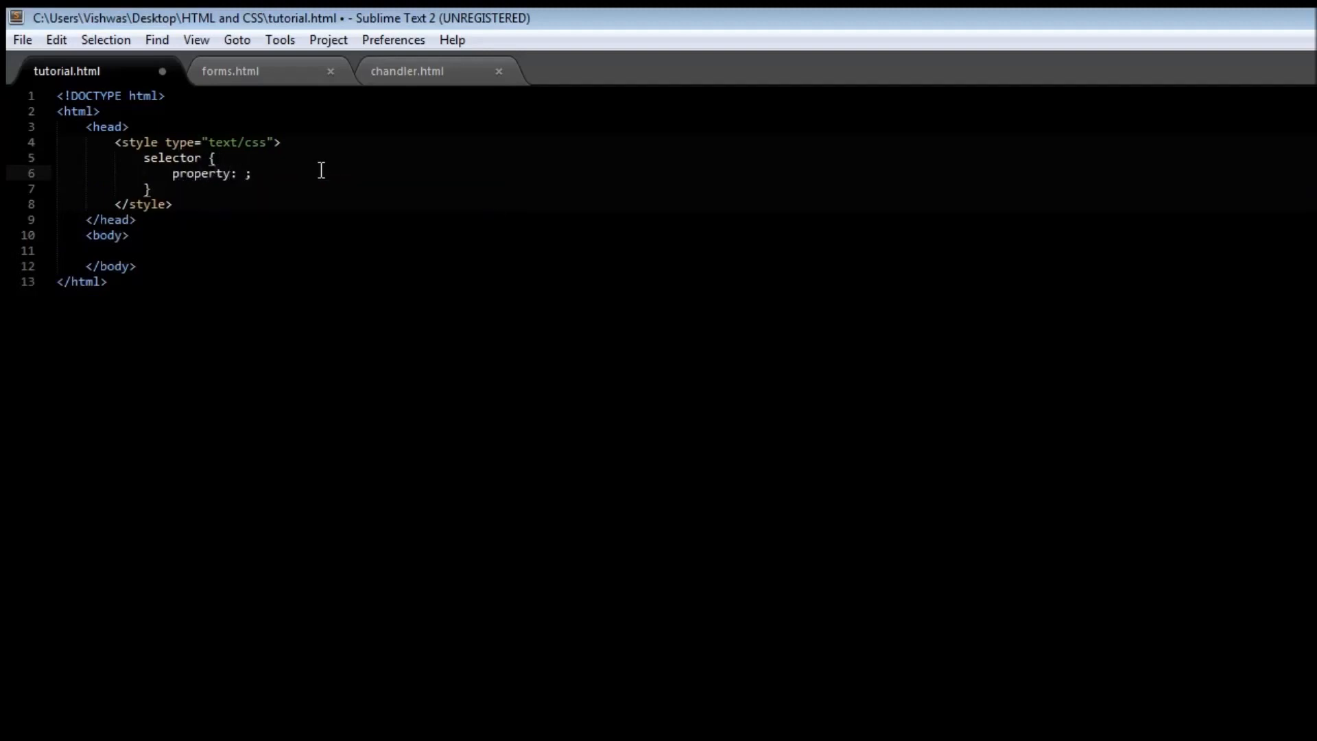
type("value")
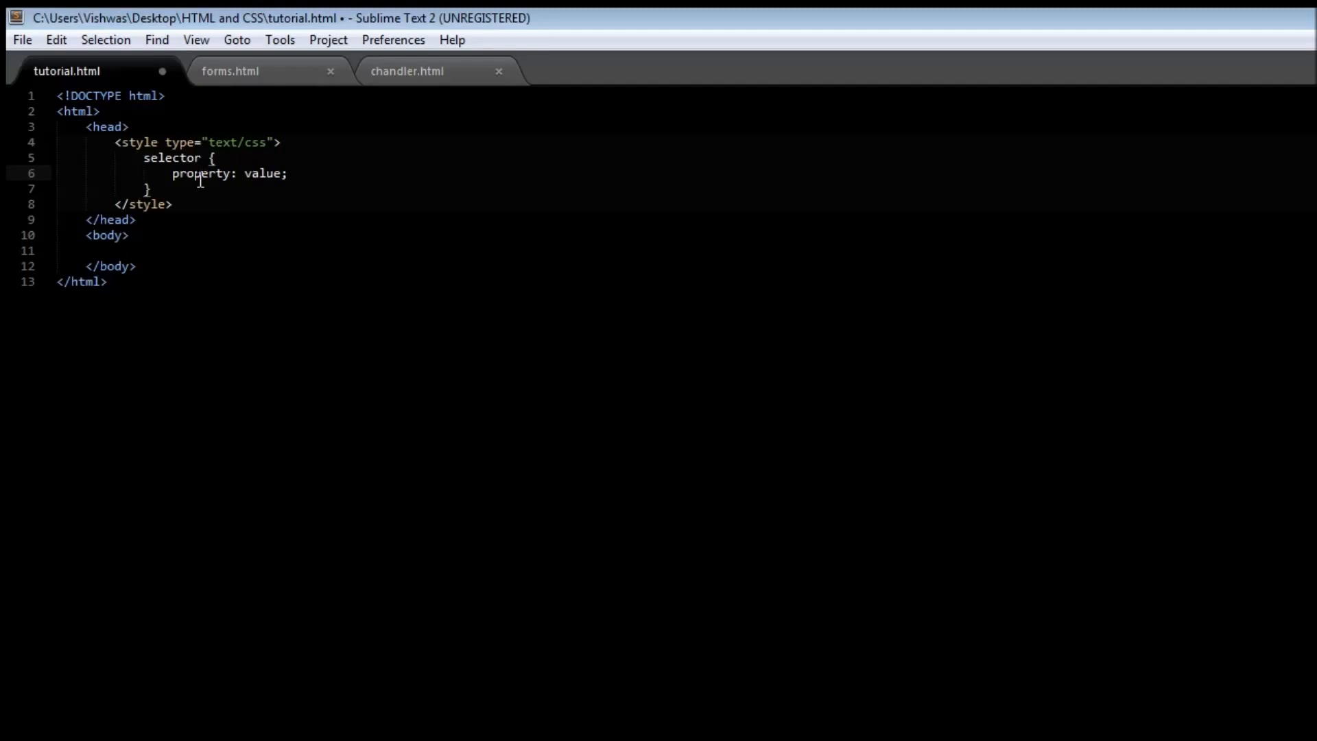
mouse_move(255, 175)
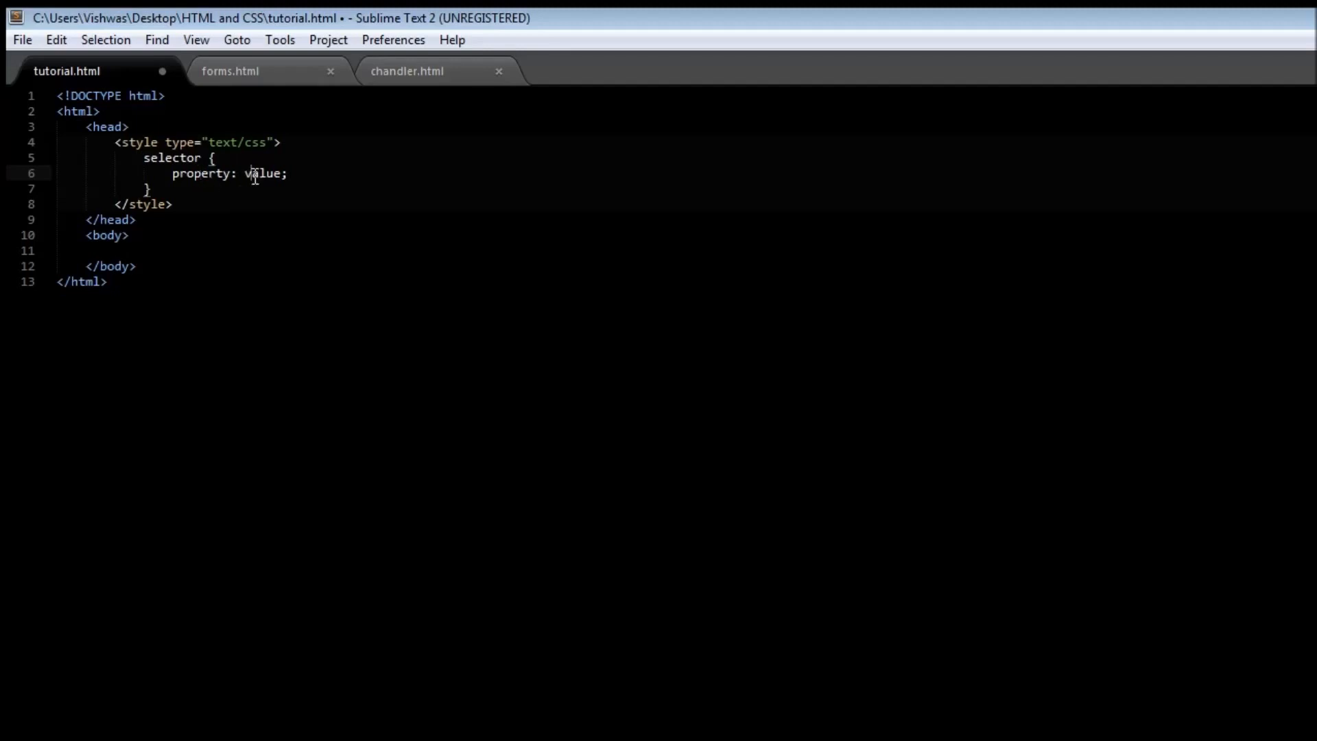
mouse_move(269, 191)
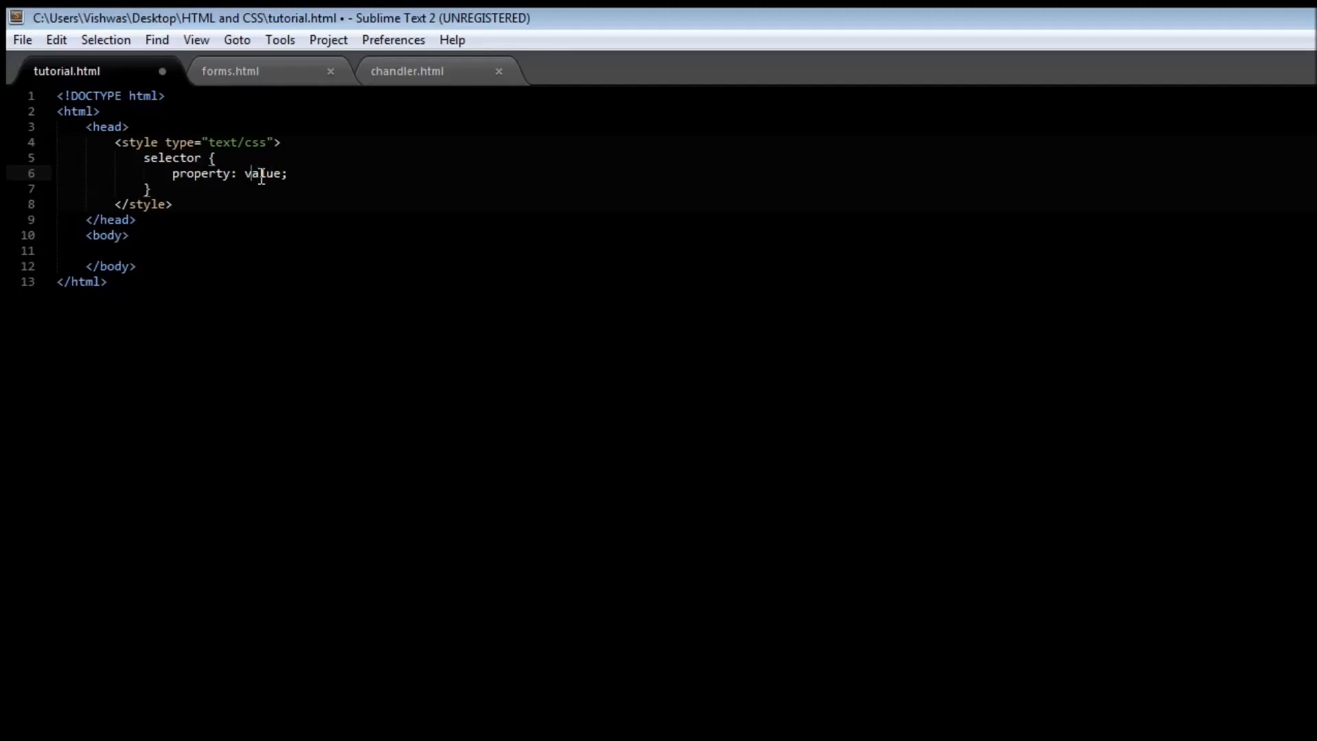
mouse_move(238, 197)
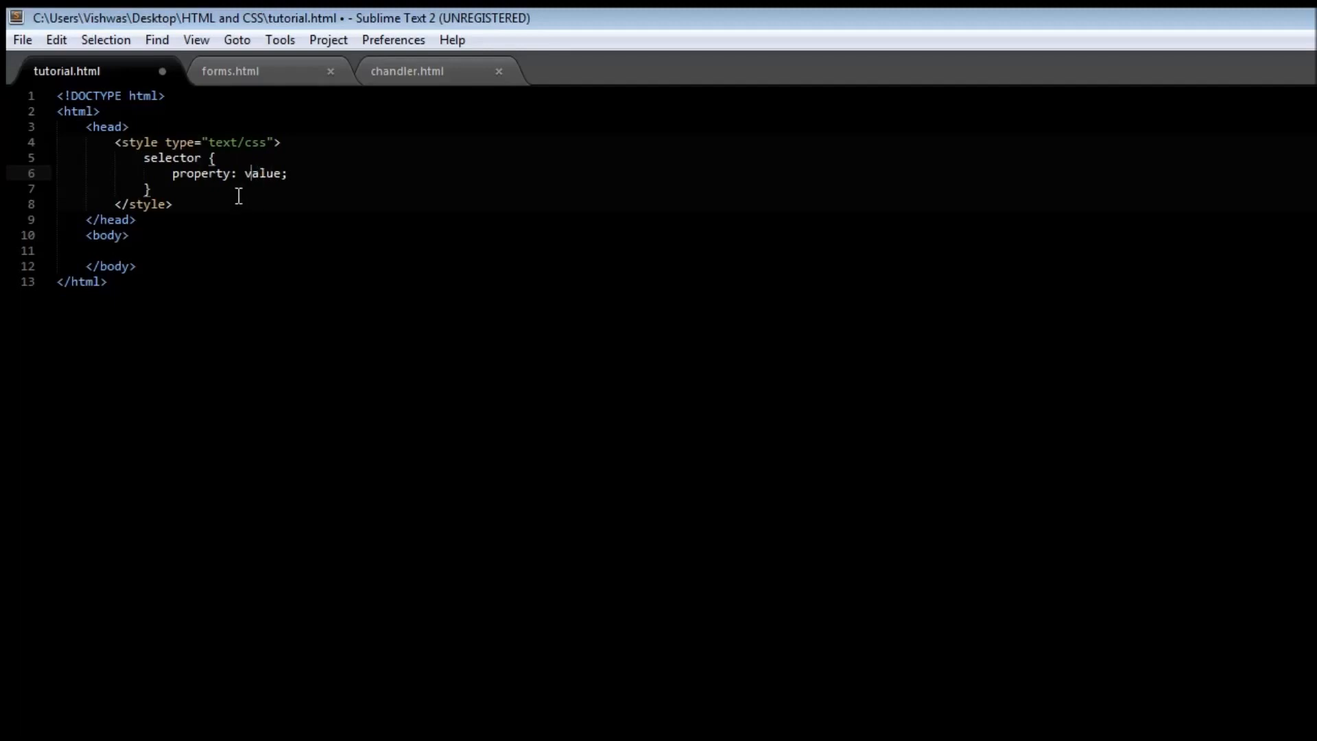
mouse_move(199, 178)
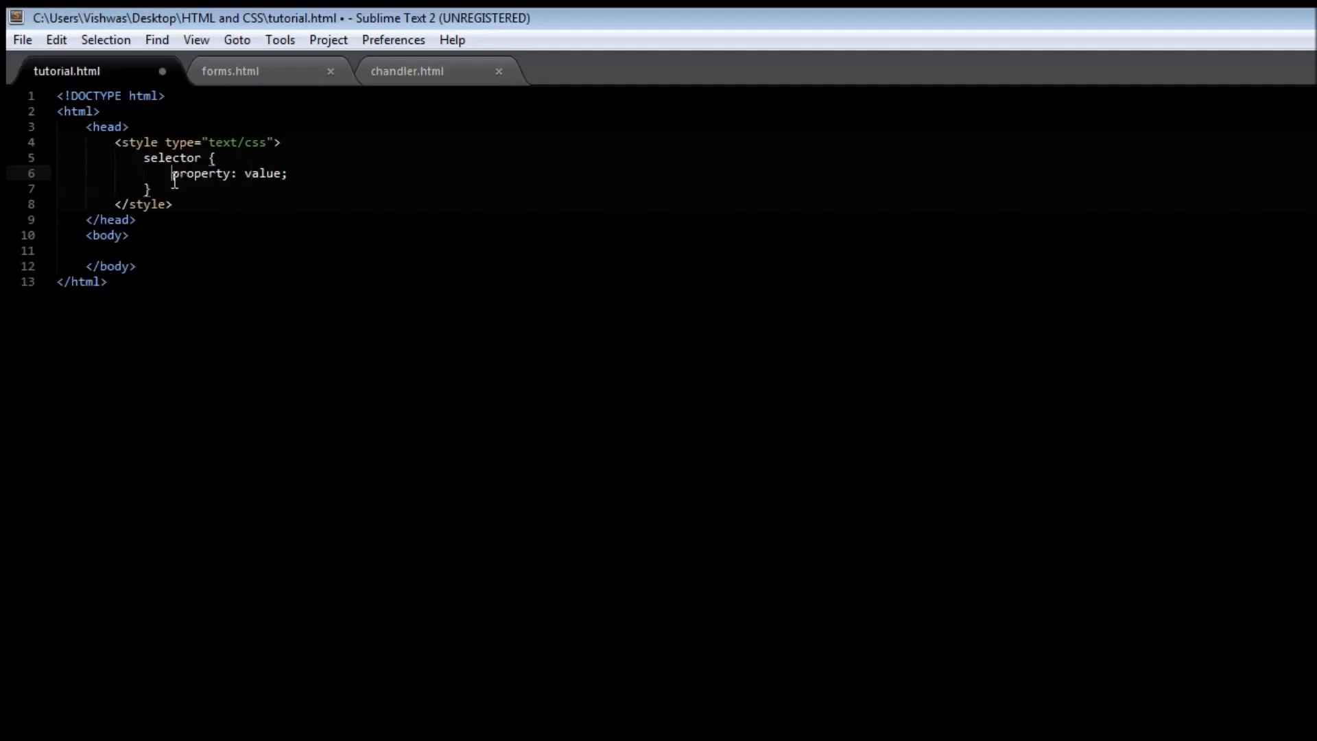
Step: Replace the selector, property and value placeholders to make the rule p { color: red; }
double_click(172, 157)
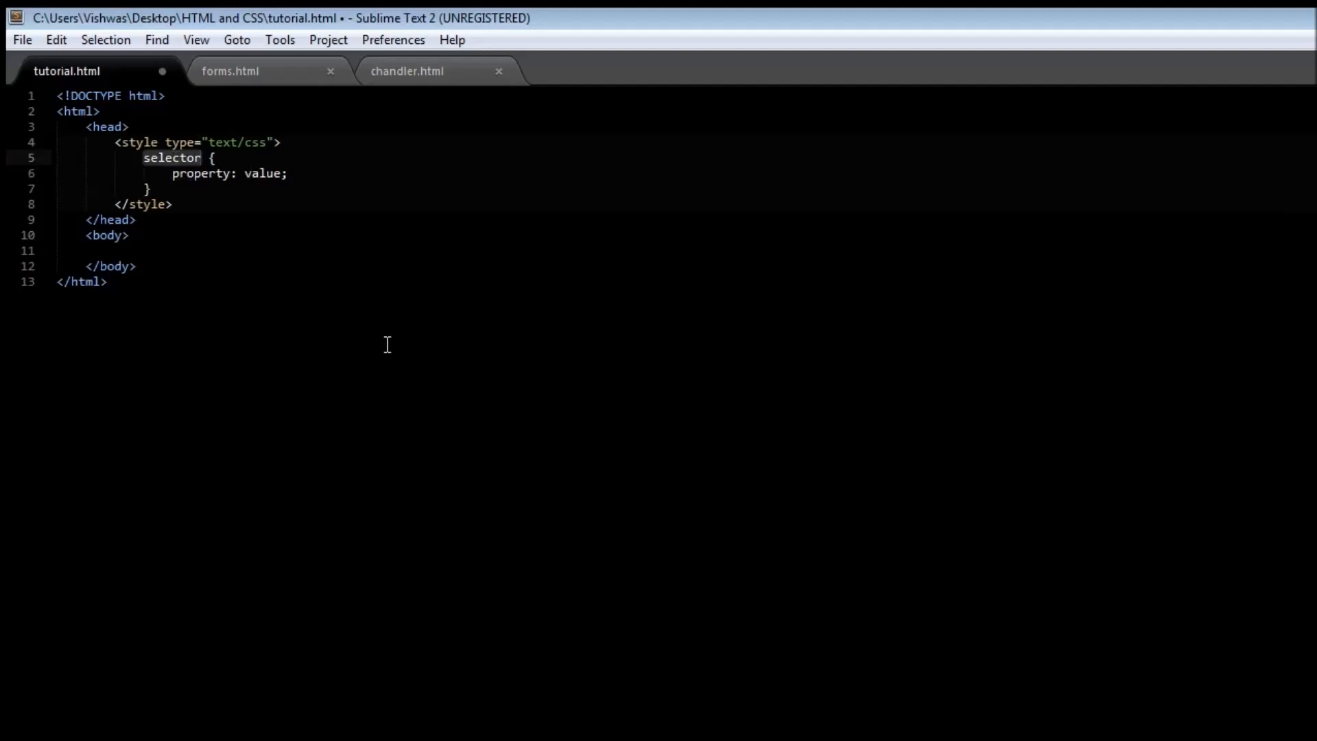
type("p {")
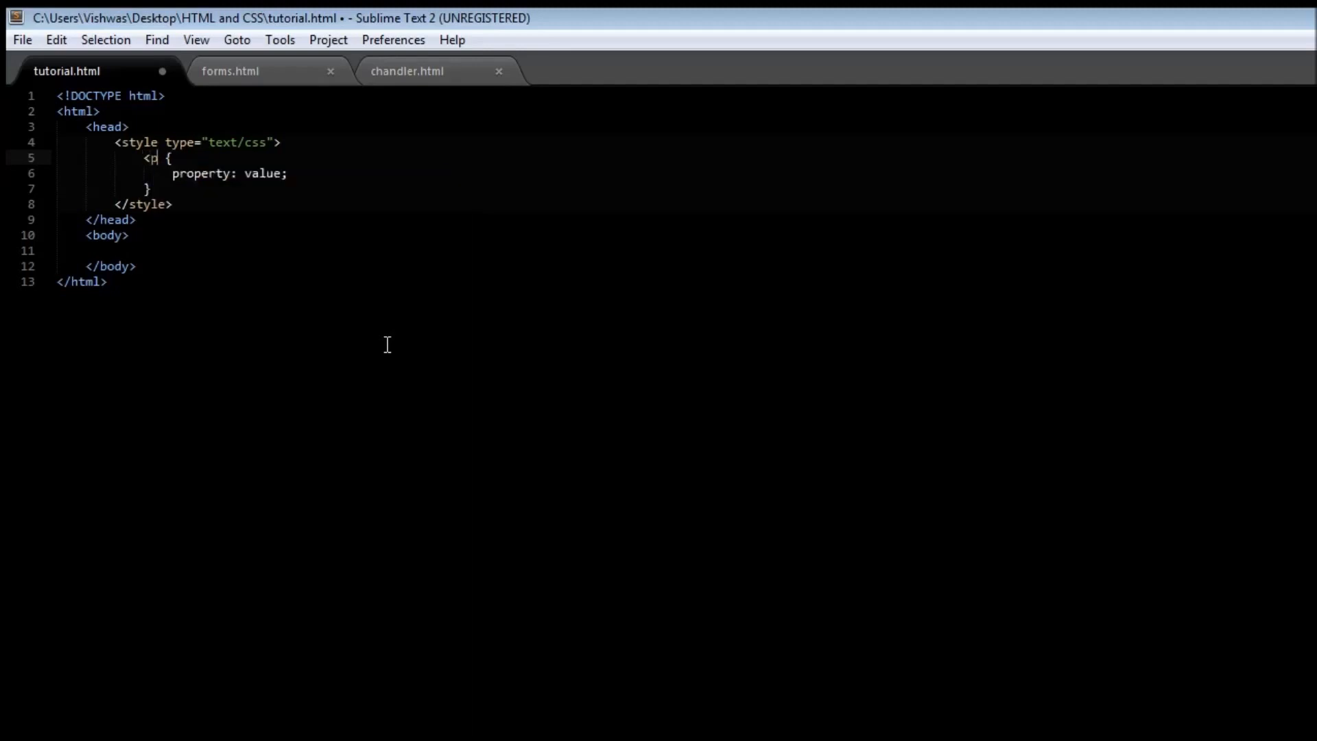
key("Backspace")
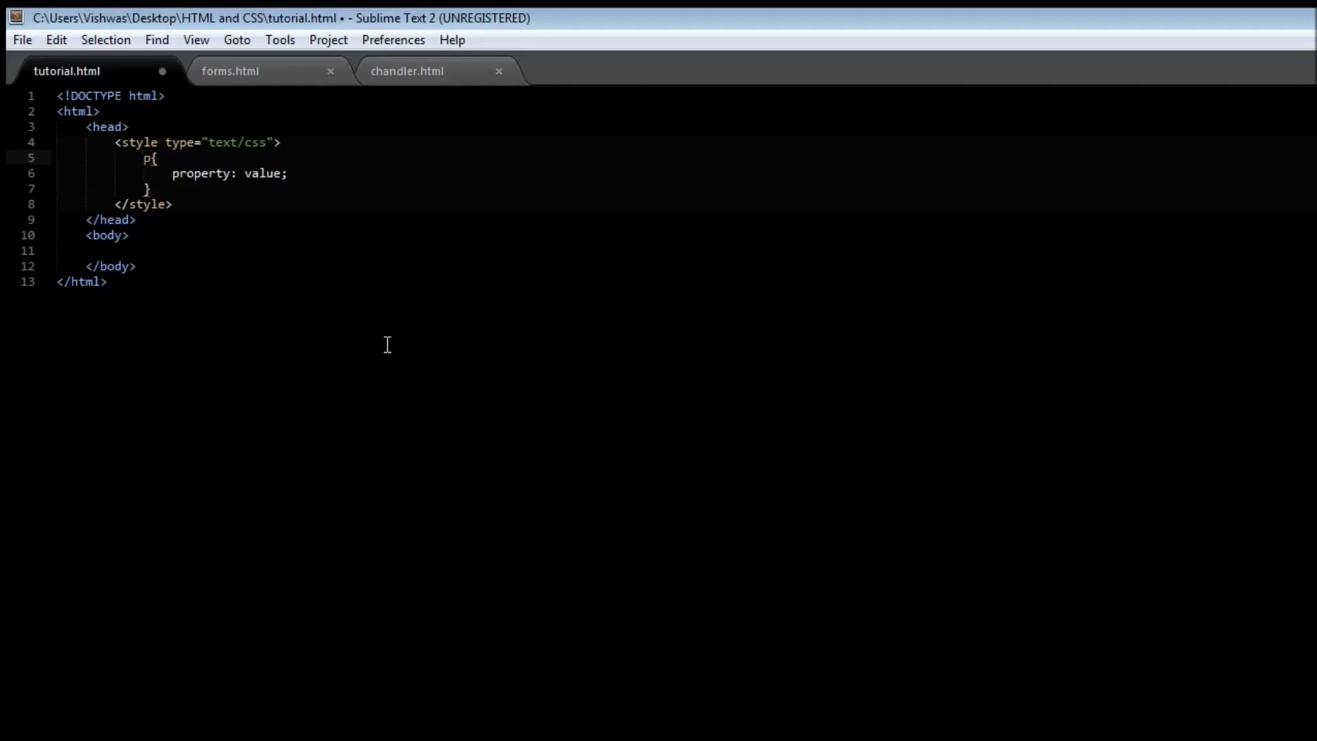
double_click(200, 173)
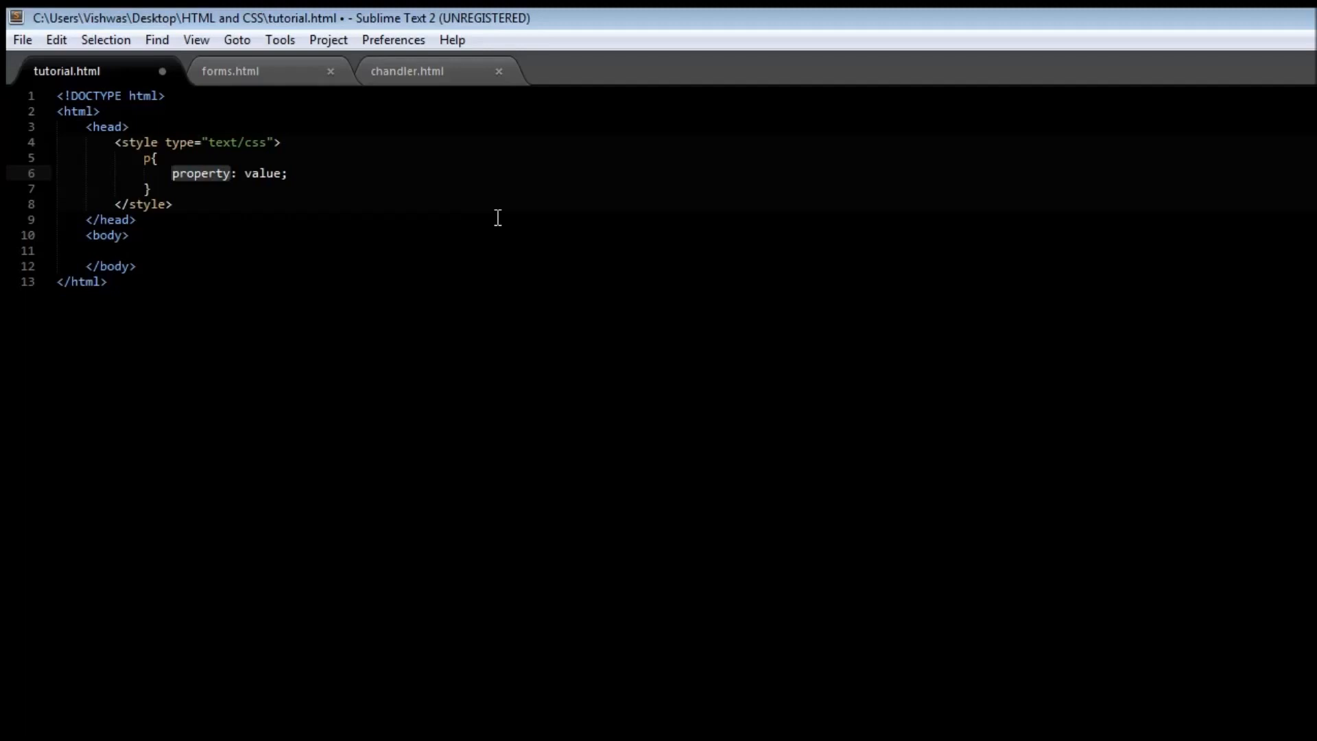
type("colo")
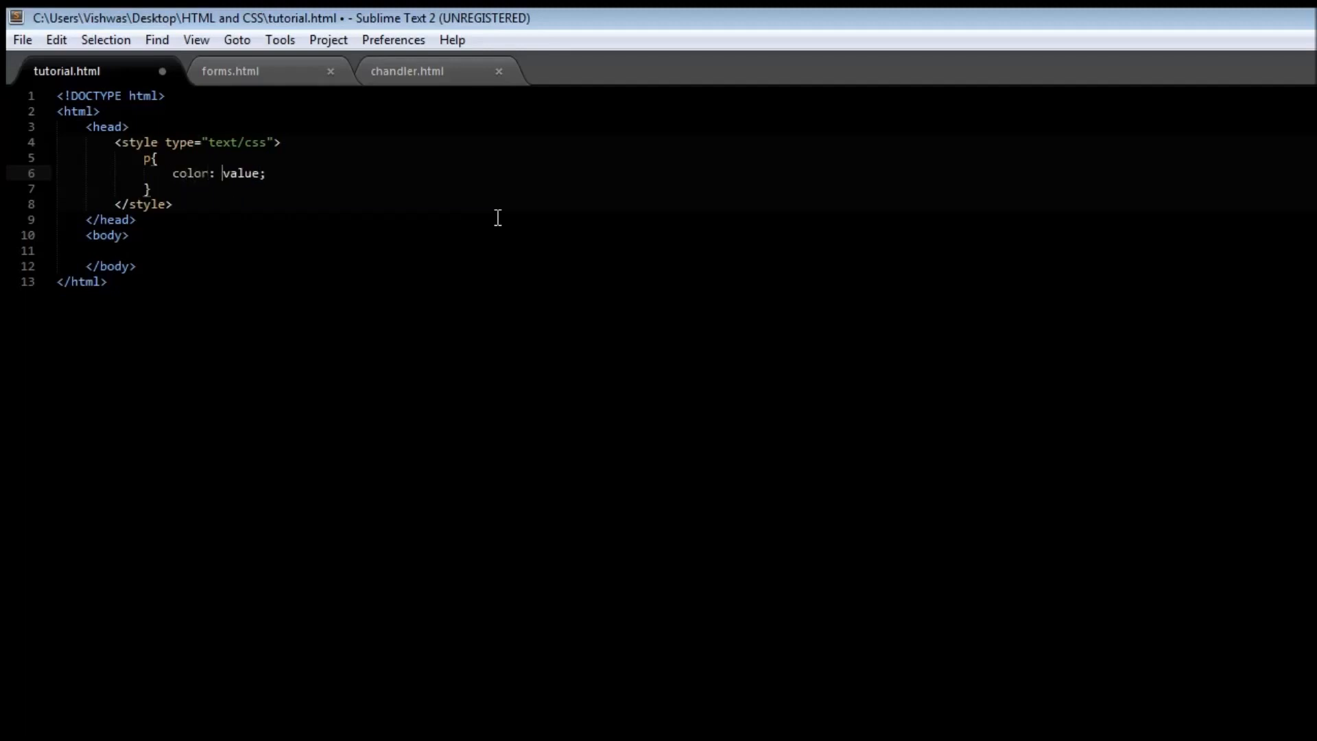
double_click(242, 173)
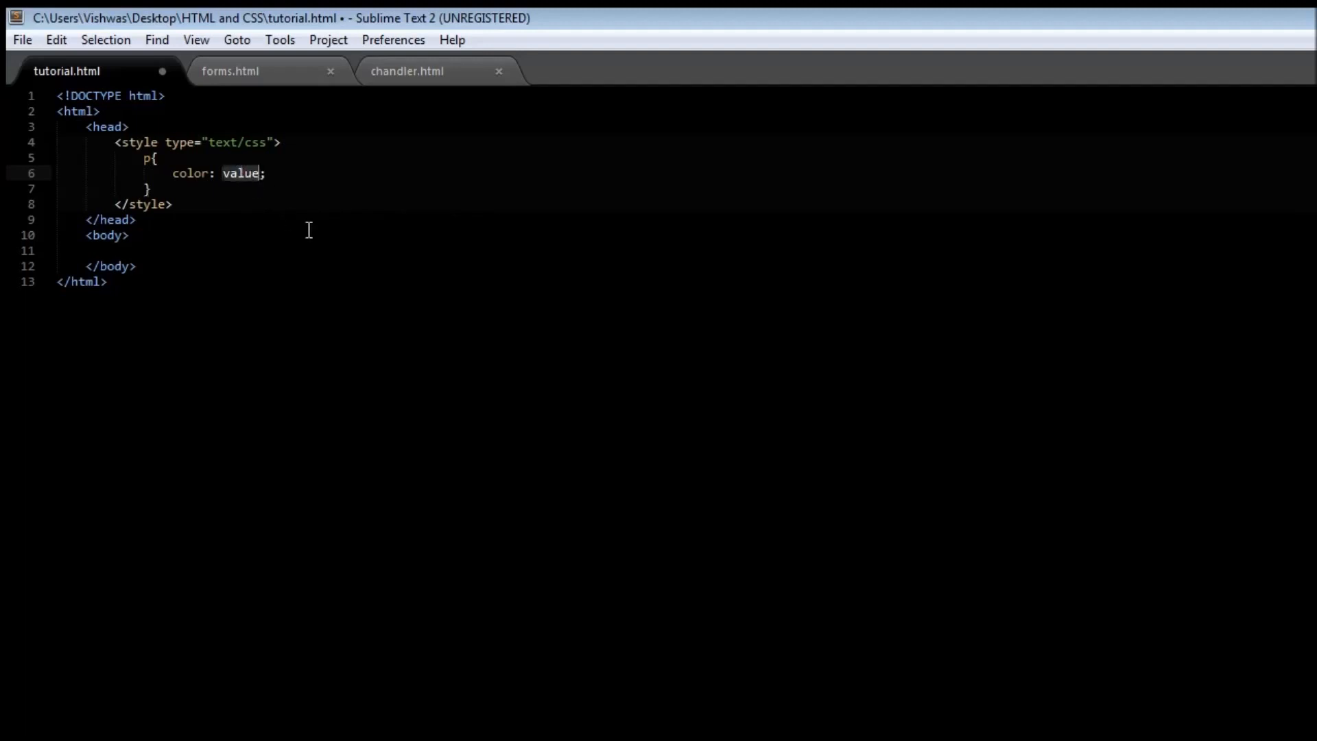
type("red")
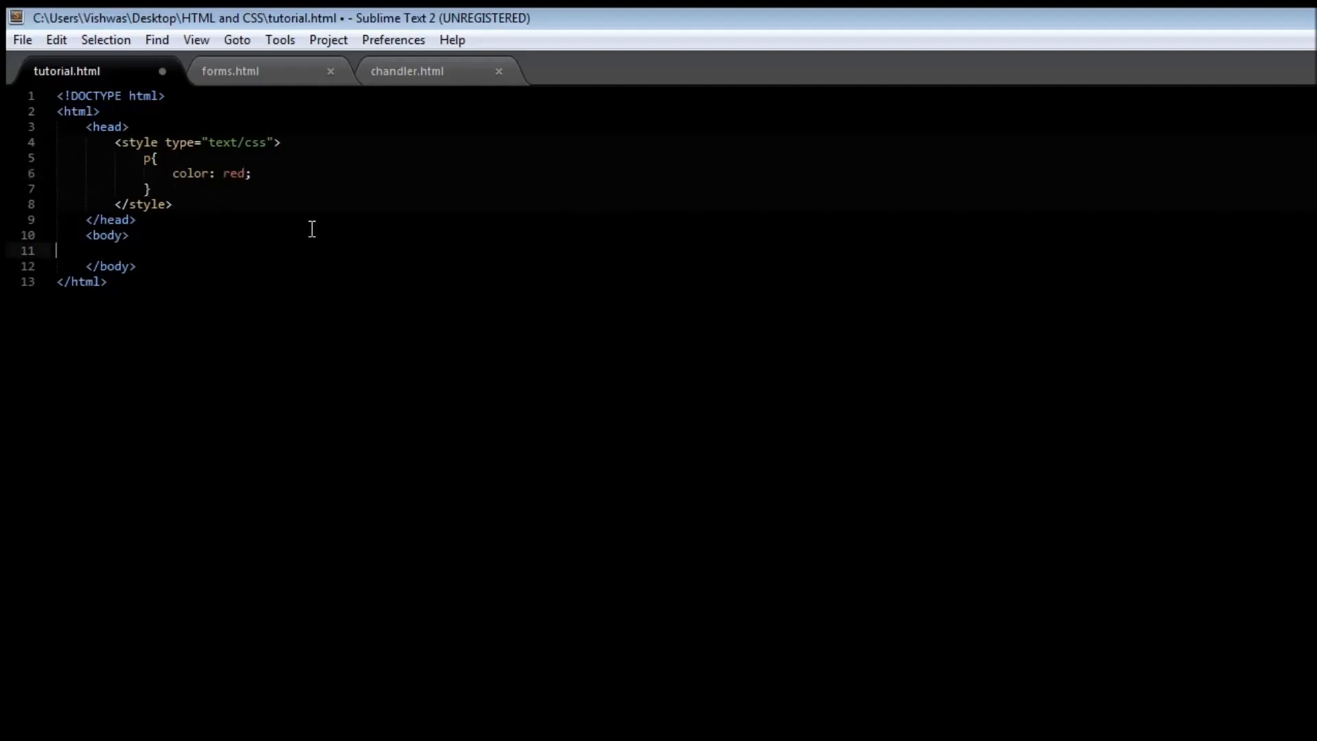
mouse_move(472, 243)
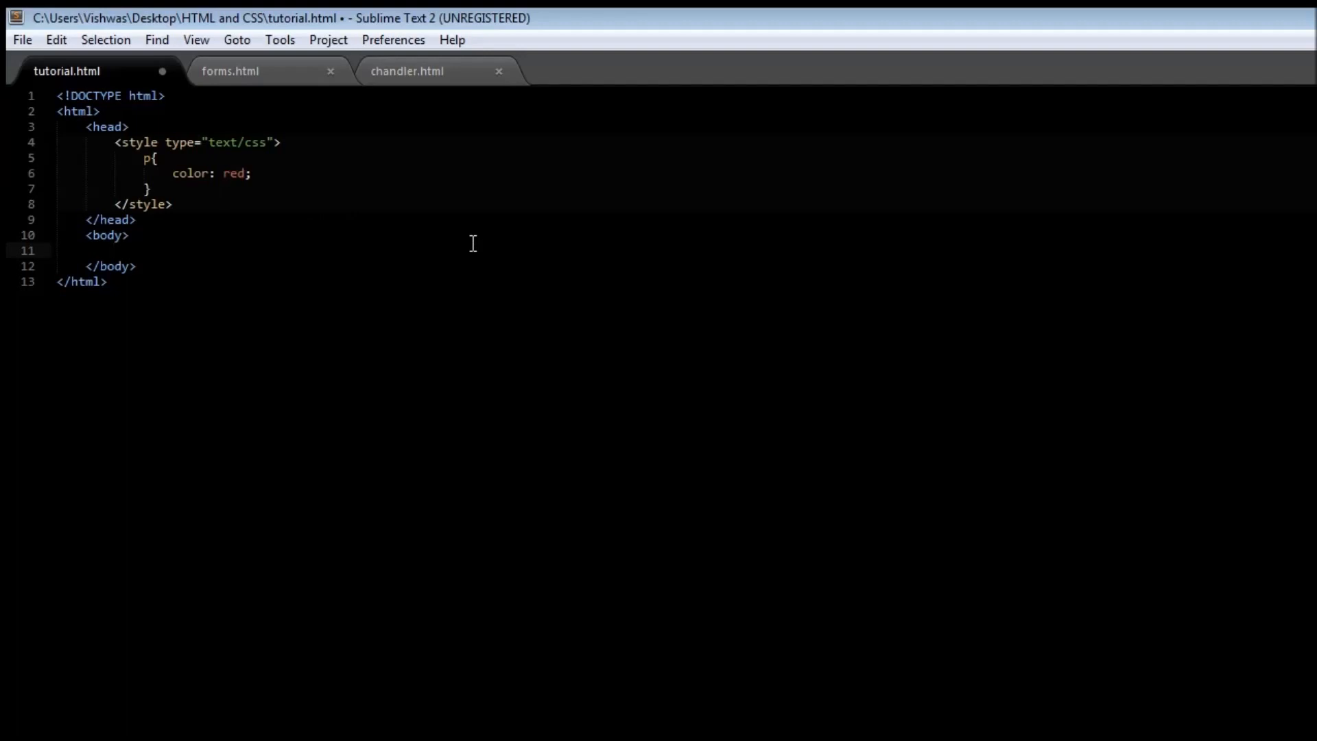
Step: Add a plain text line and a <p> paragraph line to the body
left_click(114, 251)
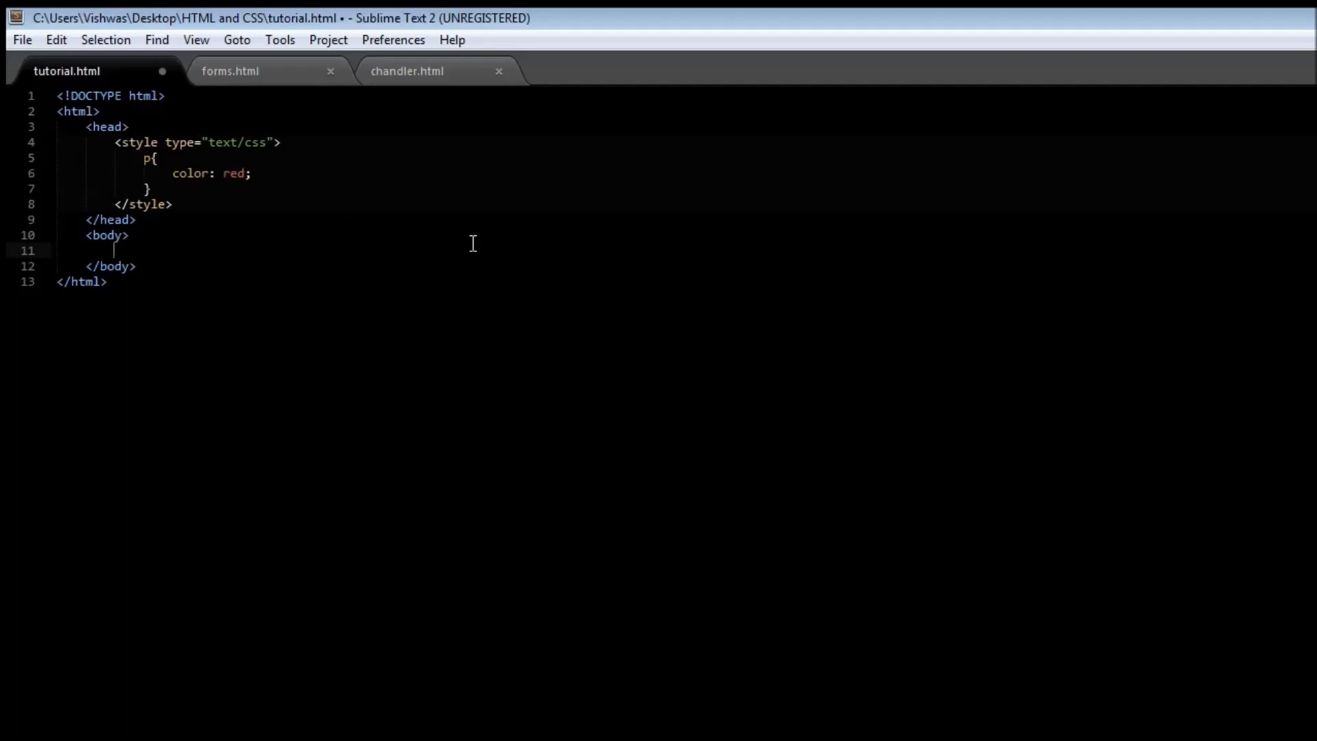
type("This is p1")
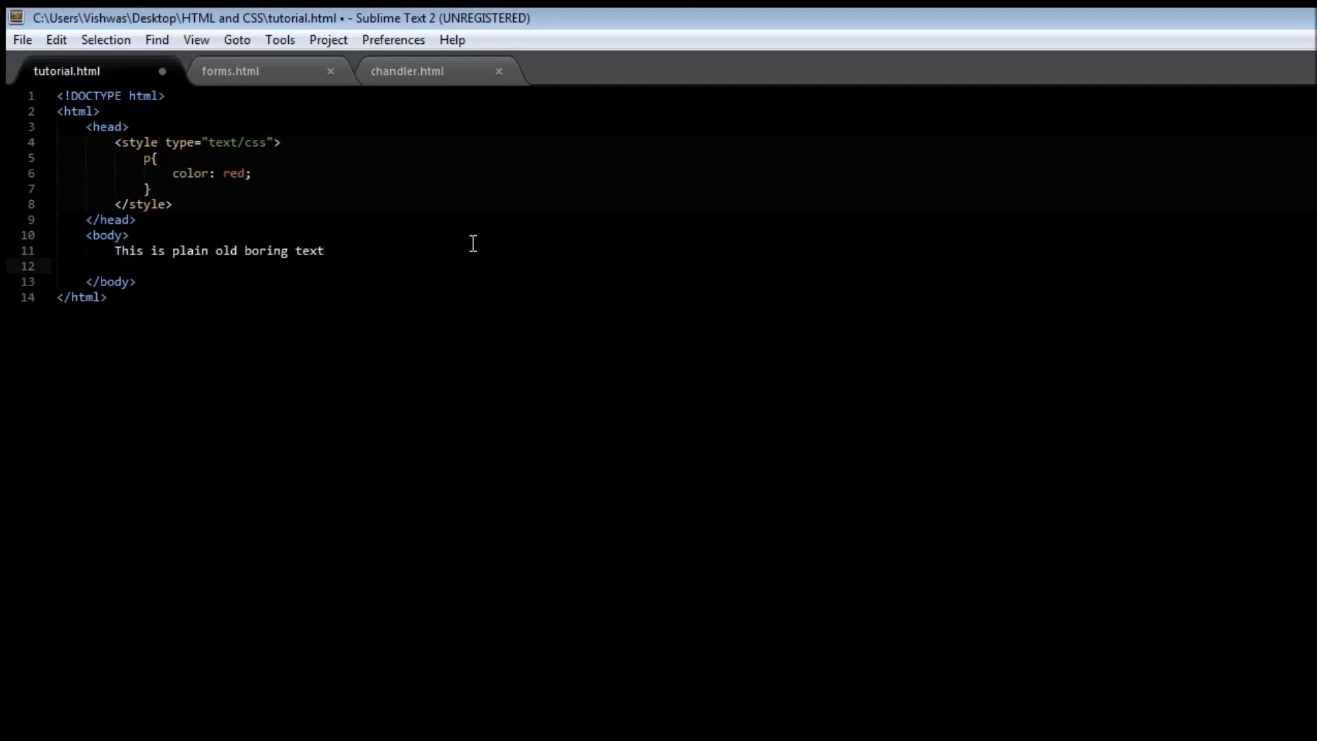
type("<p>")
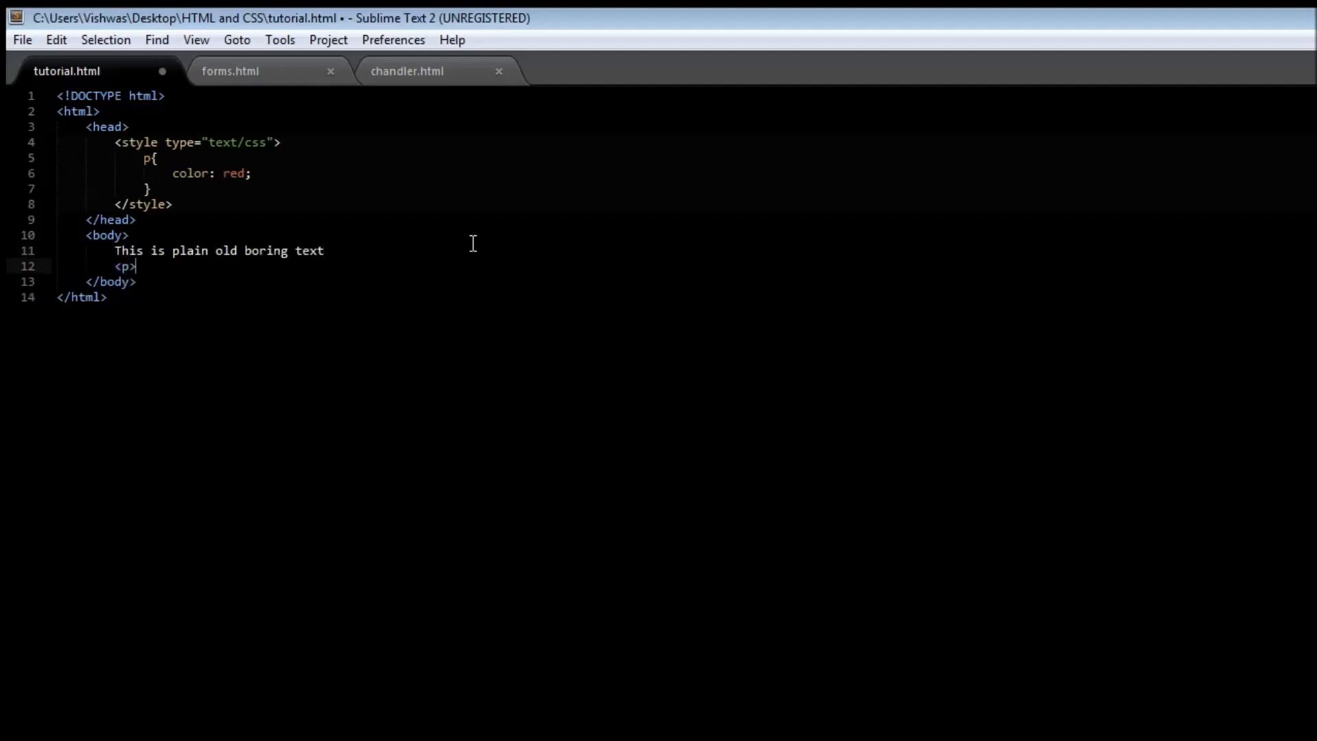
type("</p>")
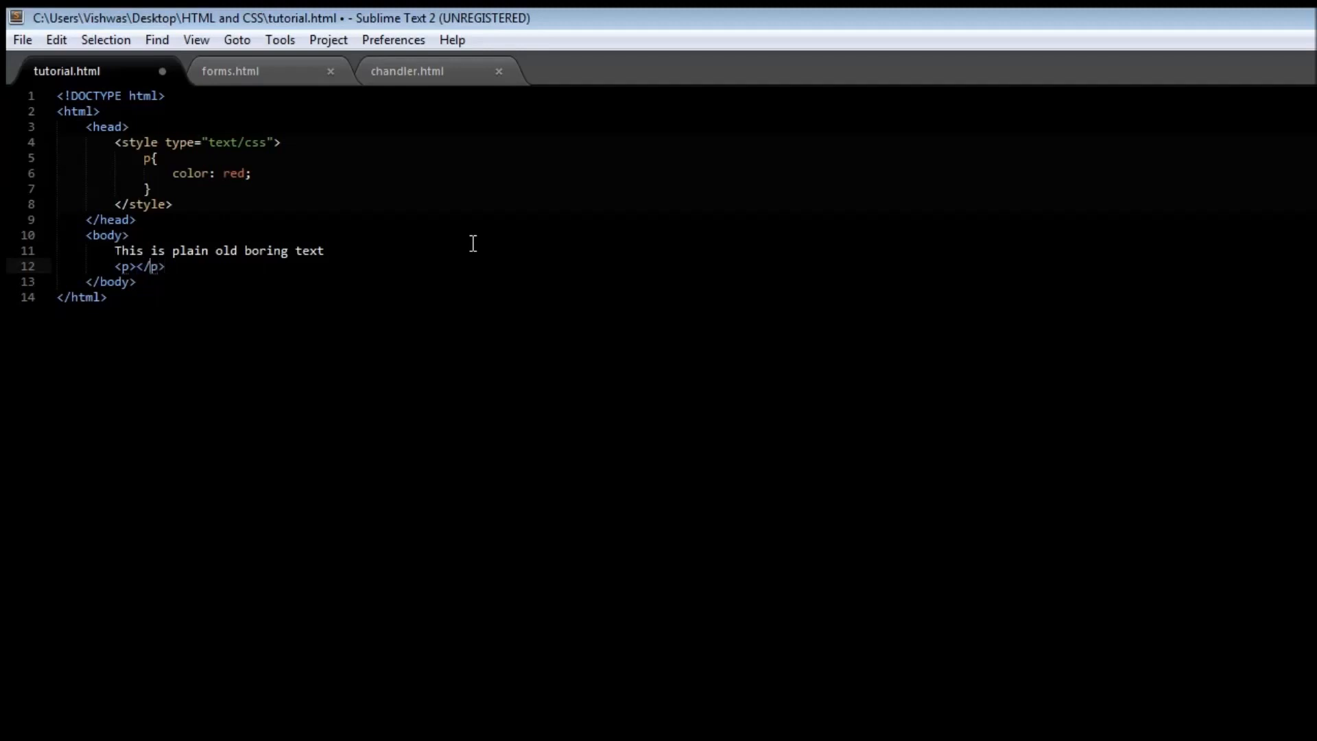
type("This")
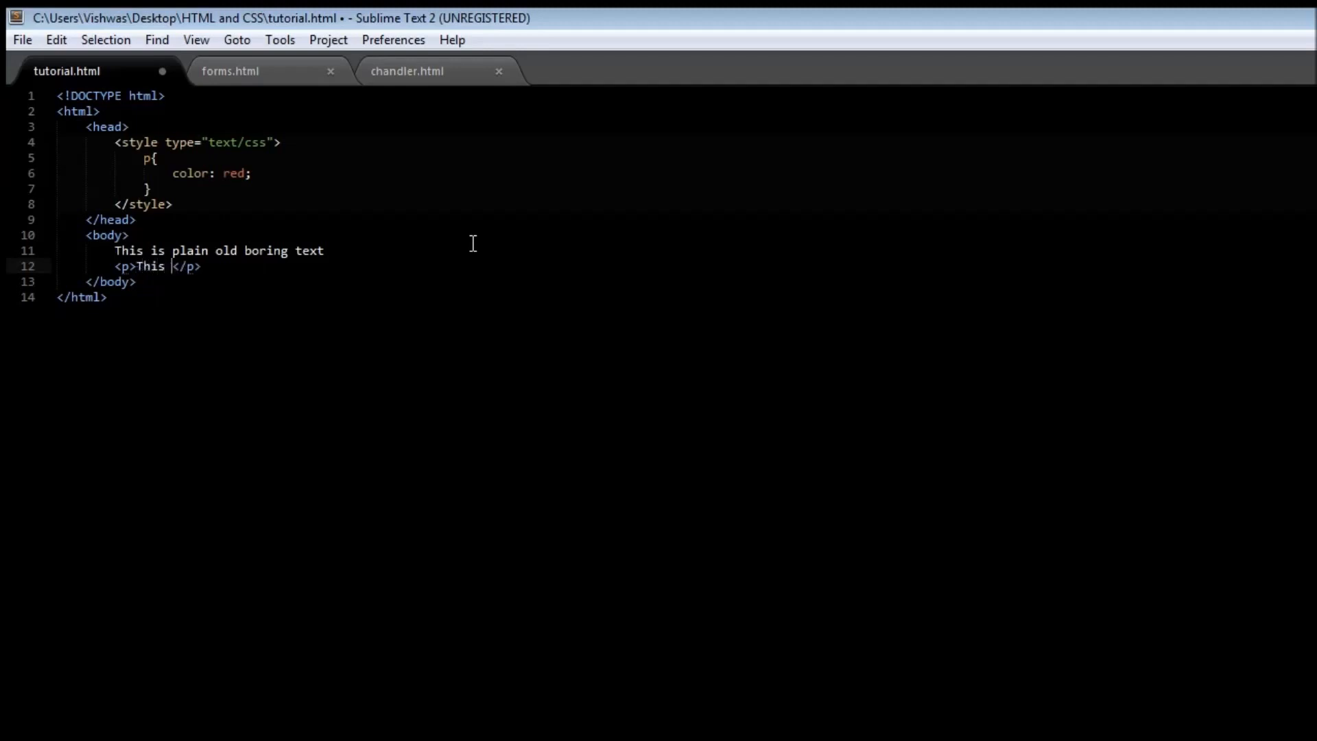
type("is")
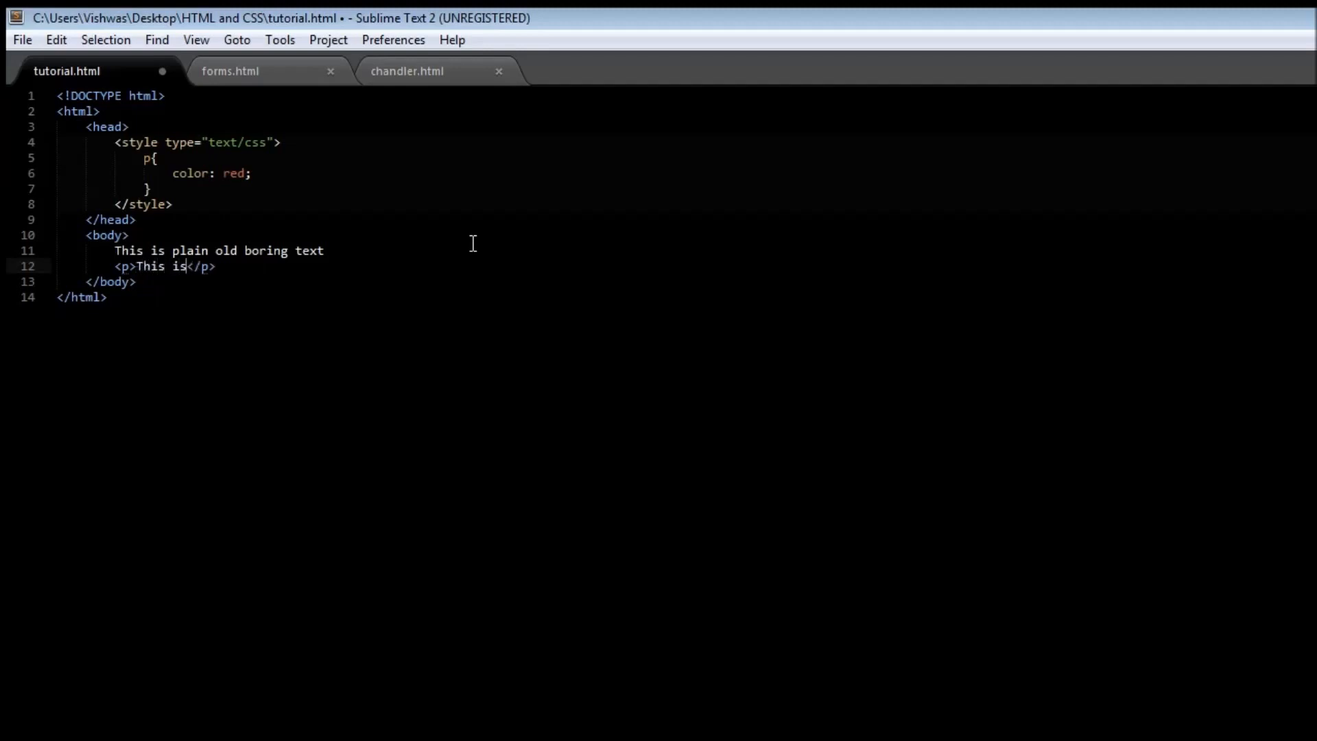
type("a super d")
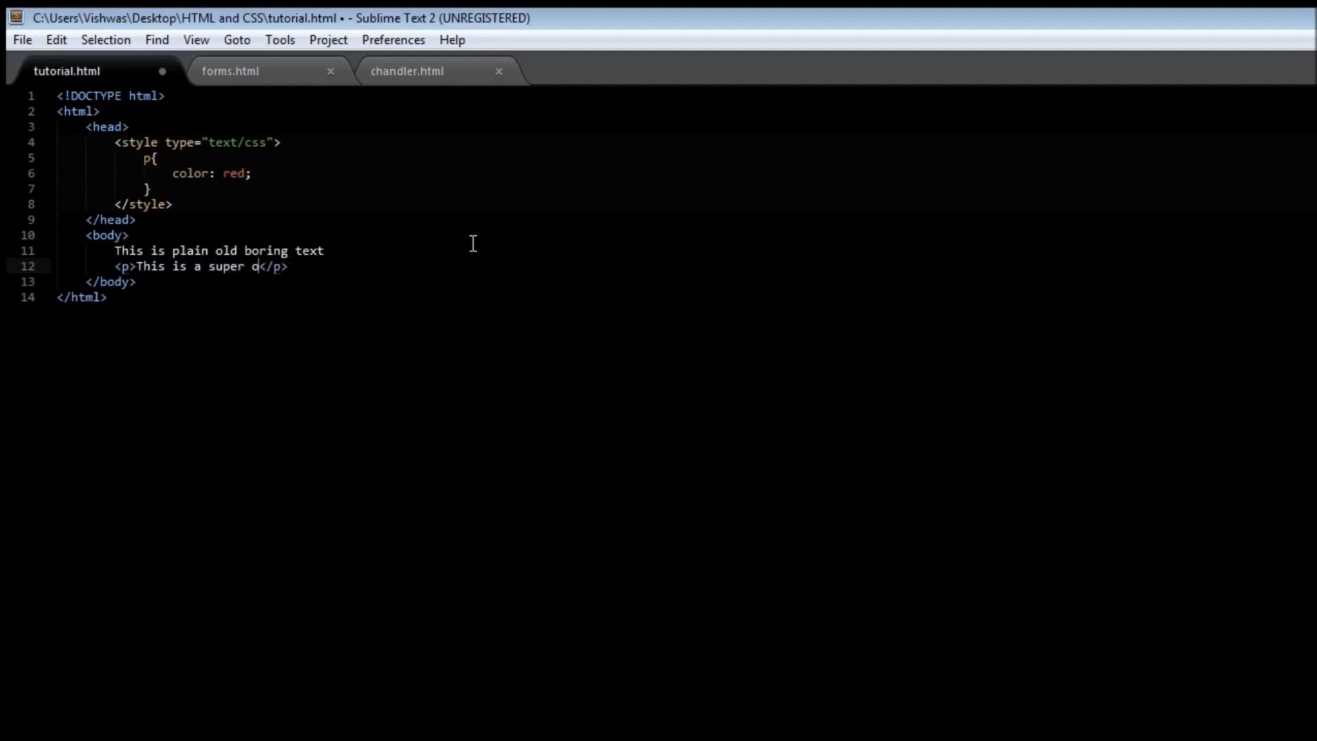
type("ool line with style")
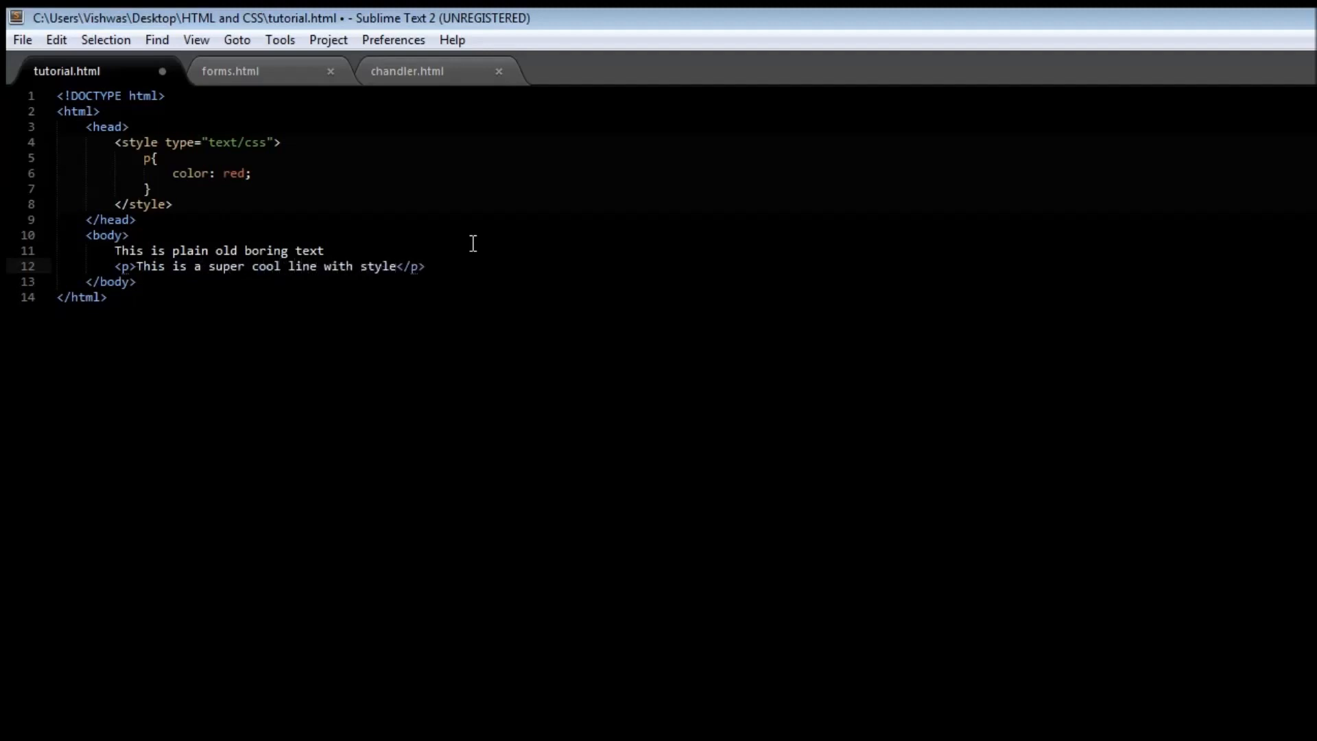
type("!")
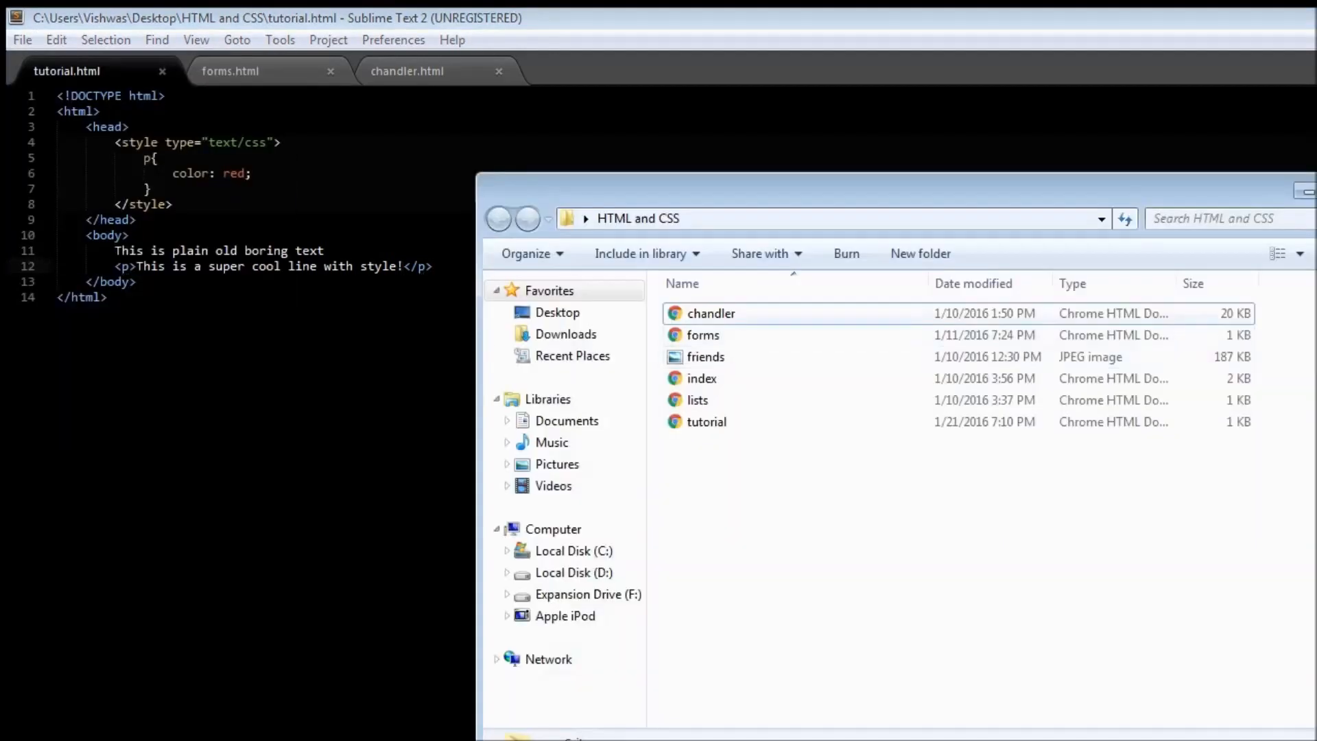
Step: Open tutorial.html from Explorer in Chrome and highlight the plain text line
left_click(707, 422)
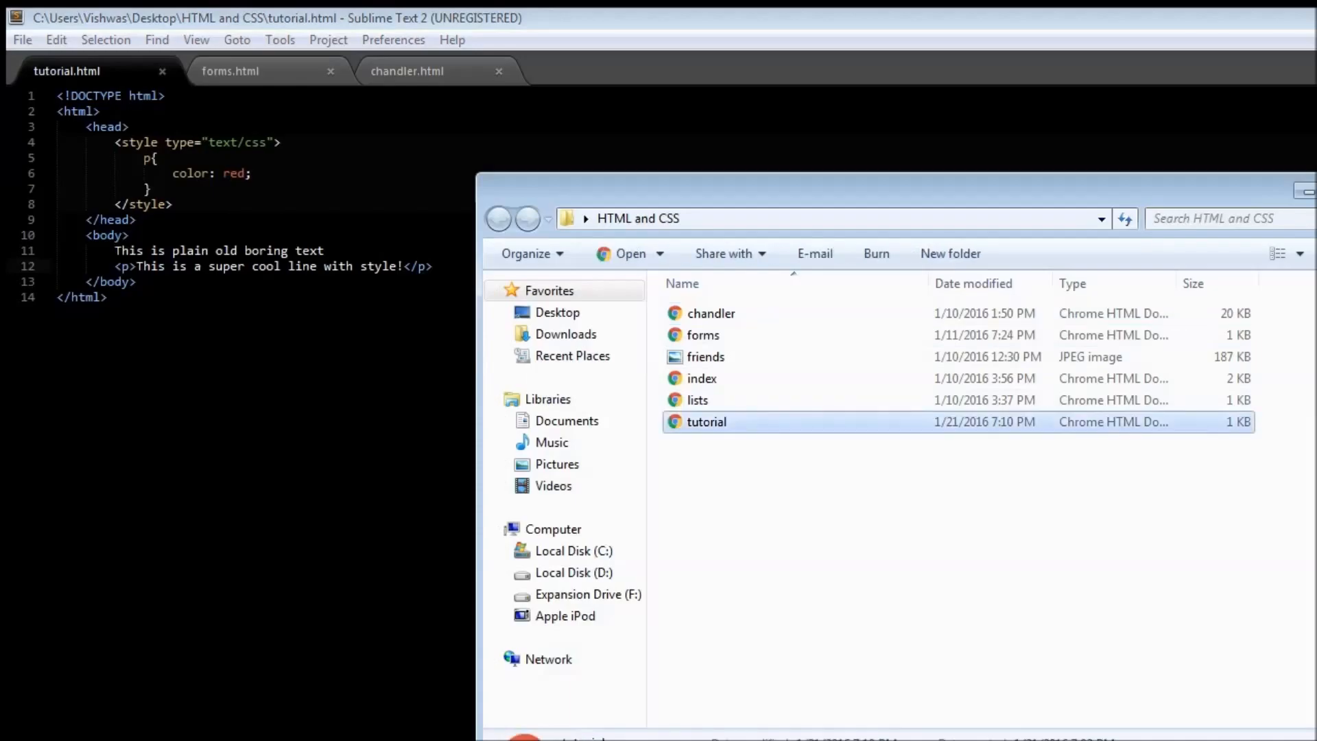
double_click(706, 420)
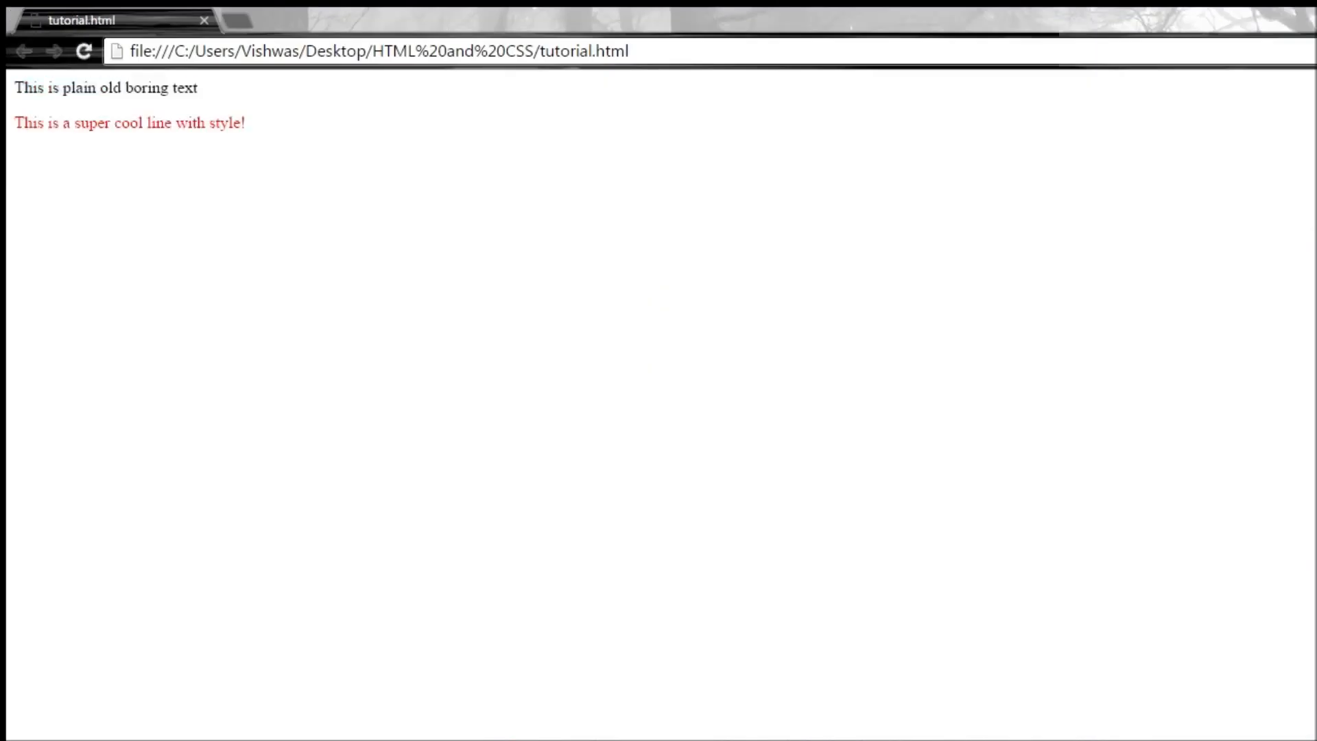
left_click_drag(50, 87, 199, 88)
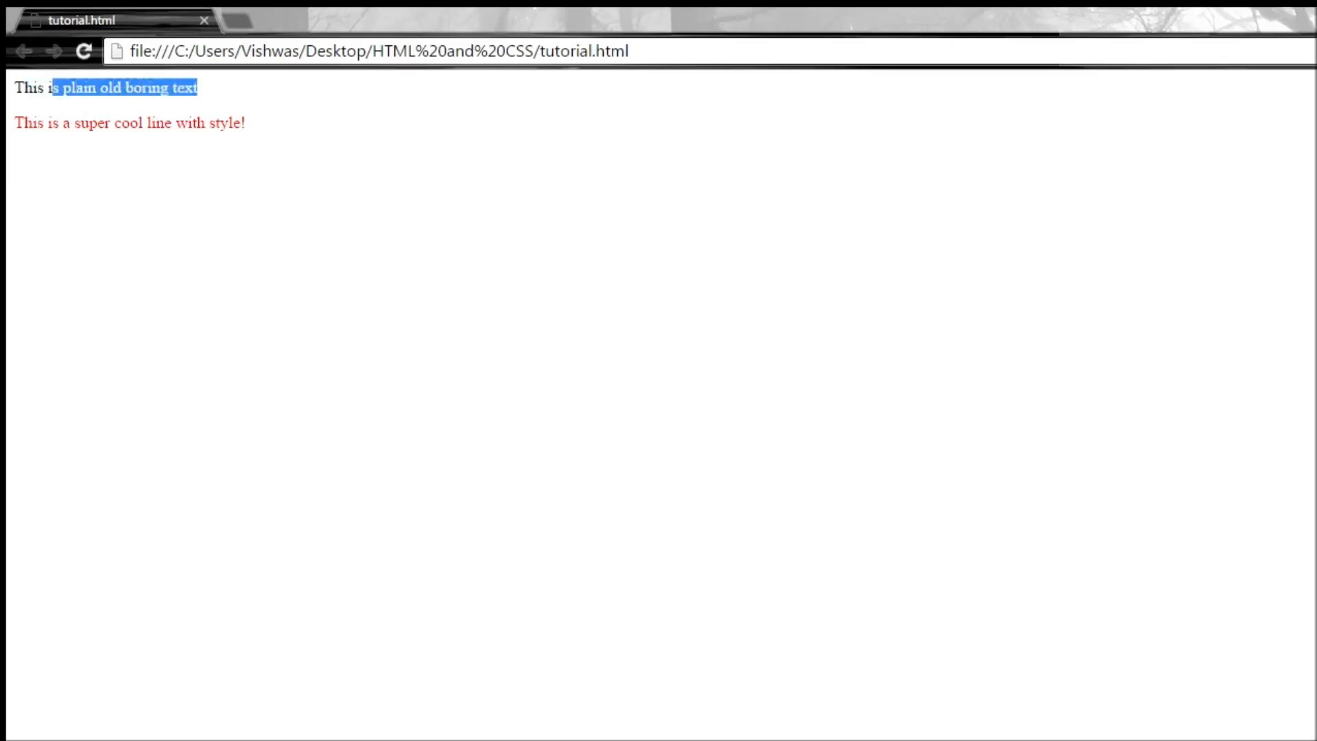